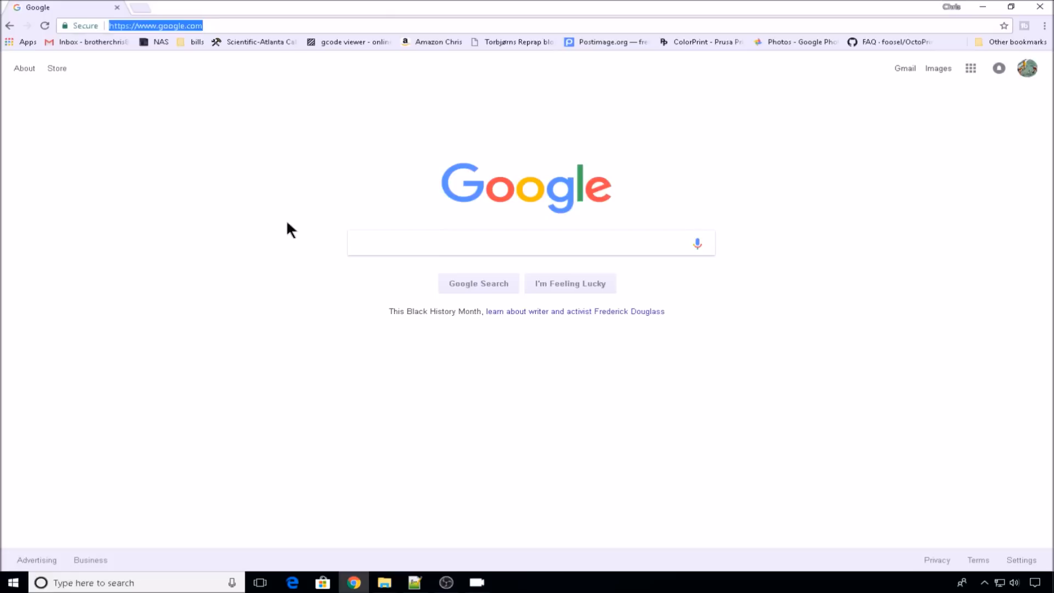
# Search Google for the Linksys WRT router's default IP and password
pyautogui.write('linksys wrt router')
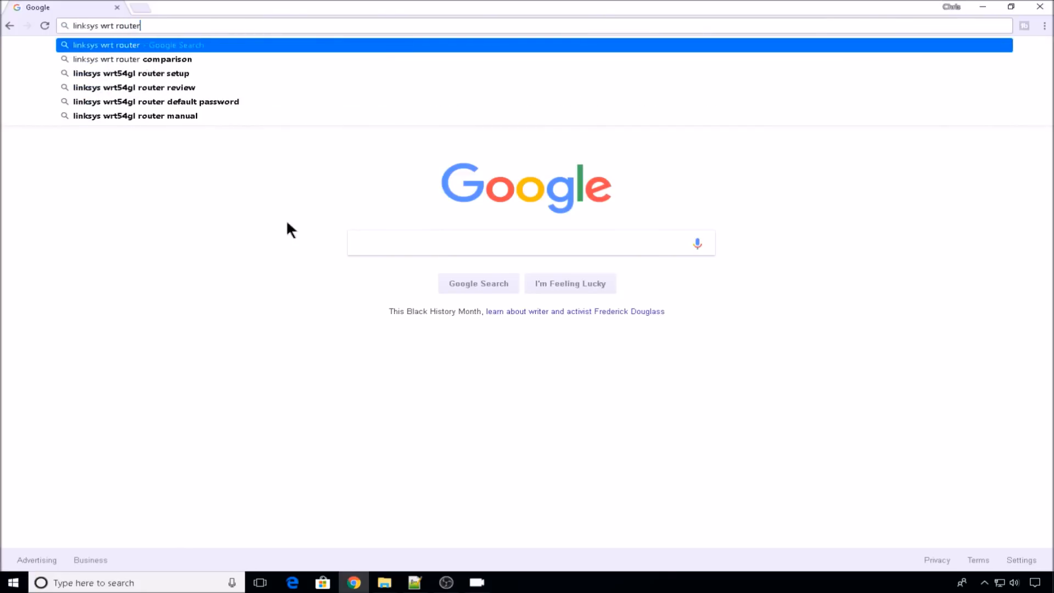
pyautogui.write('default i')
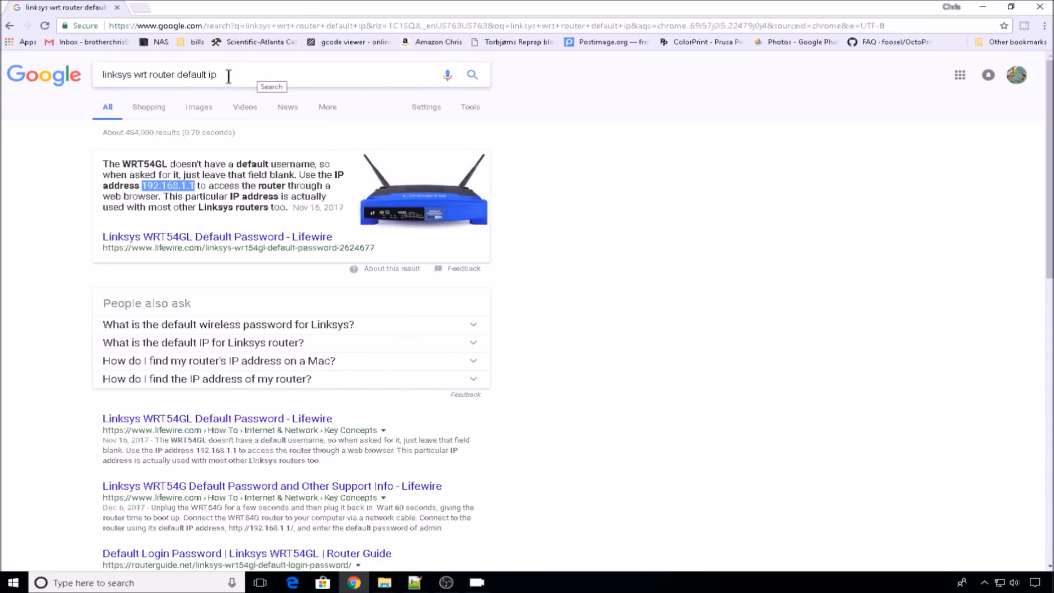
pyautogui.write('pa')
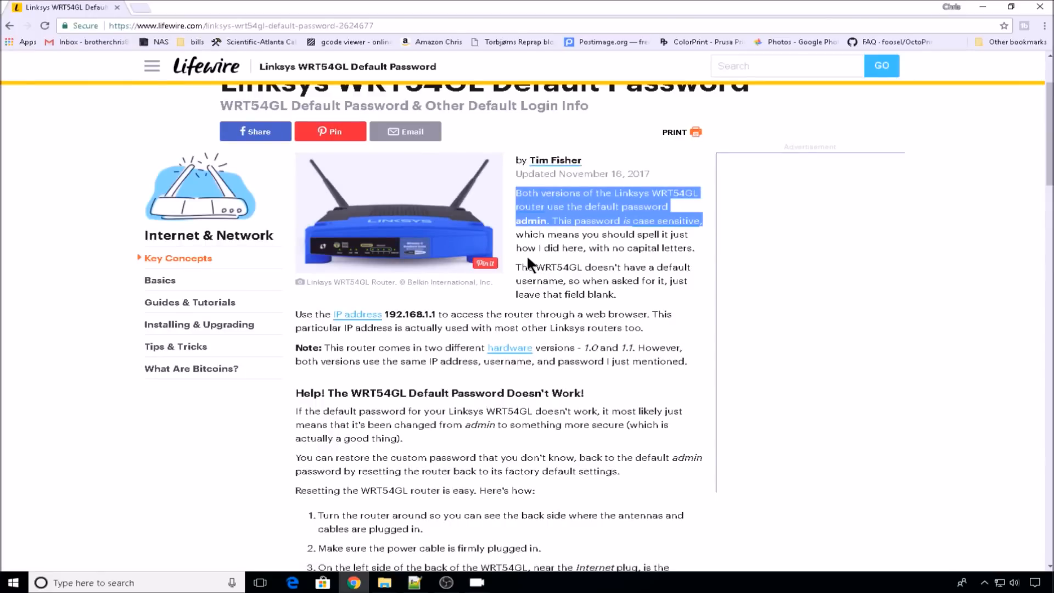
pyautogui.moveTo(528, 263)
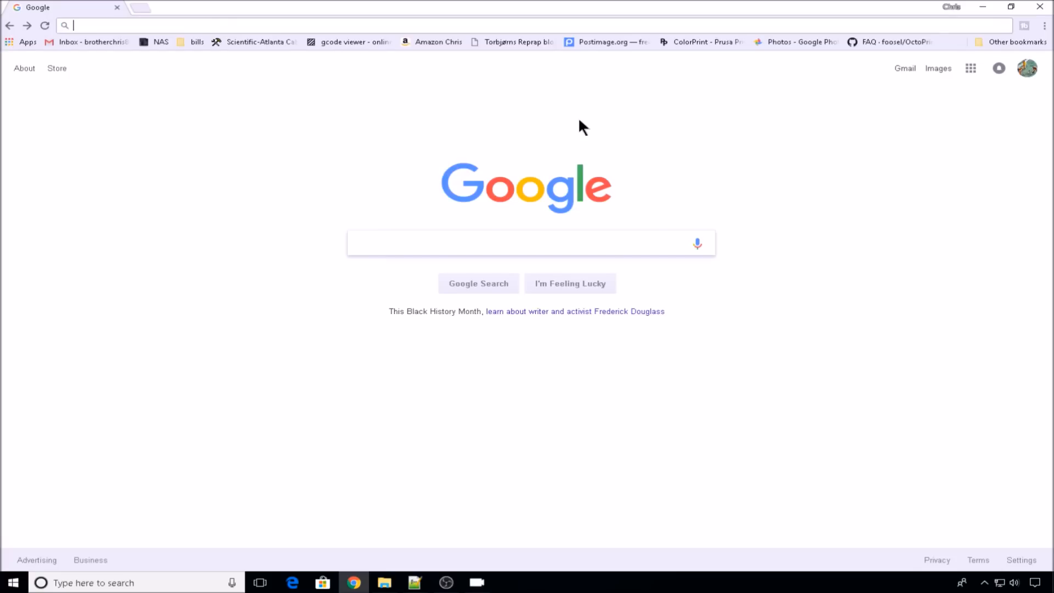
# Sign in to the ASUS router at 192.168.1.1
pyautogui.write('192.168.1.182')
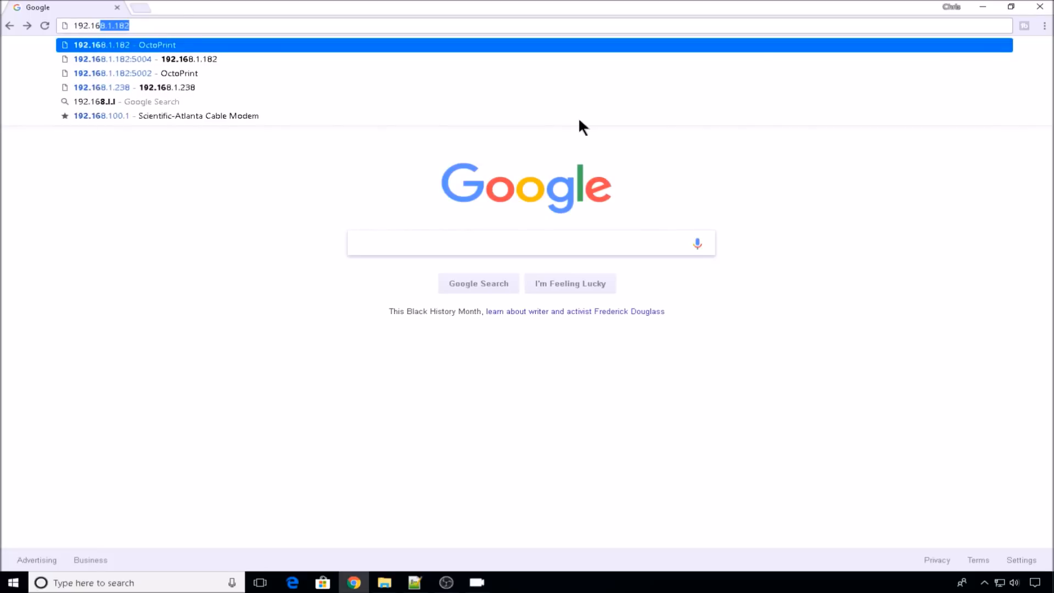
pyautogui.write('192.168.1.1')
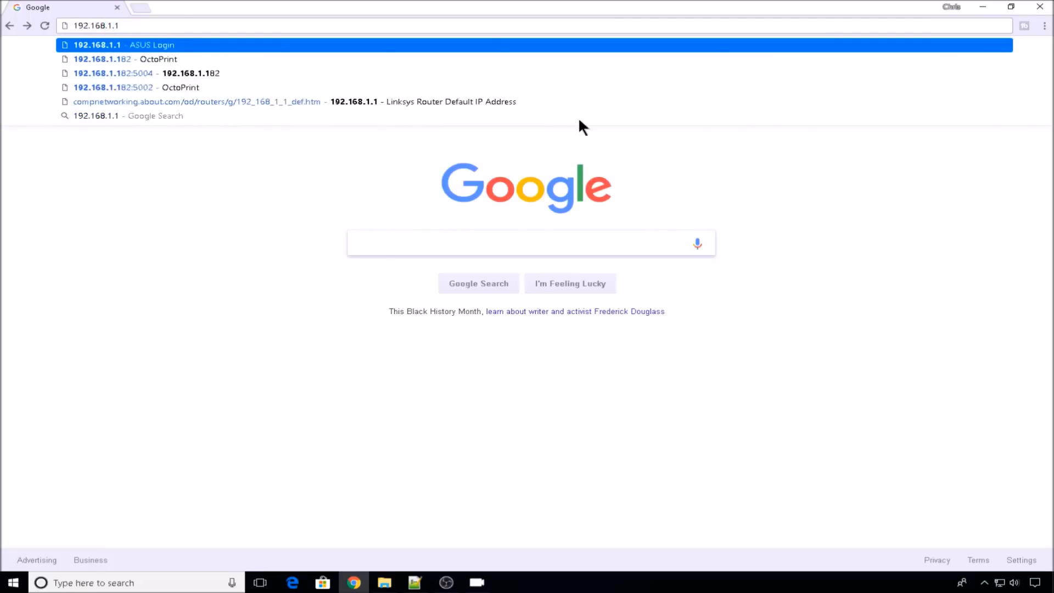
pyautogui.click(124, 45)
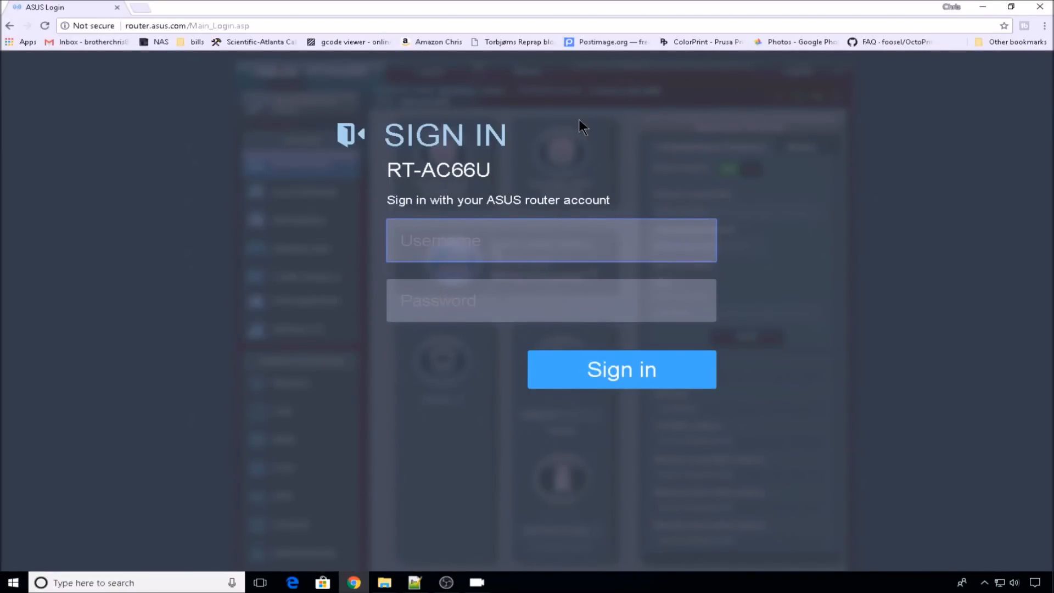
pyautogui.click(621, 369)
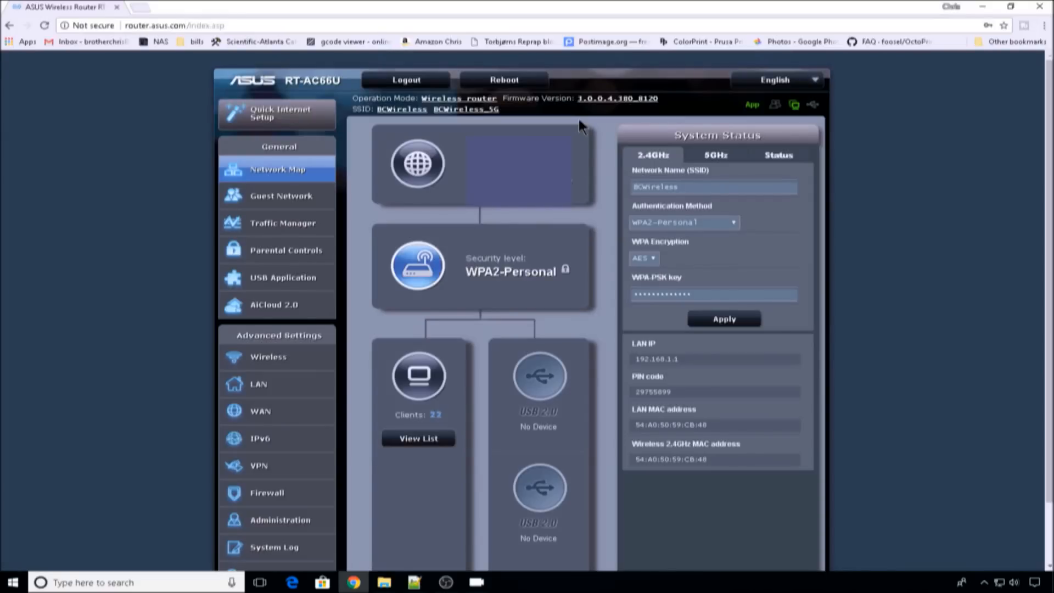
# Go to WAN > Virtual Server / Port Forwarding and view the empty forwarding list
pyautogui.scroll(-3)
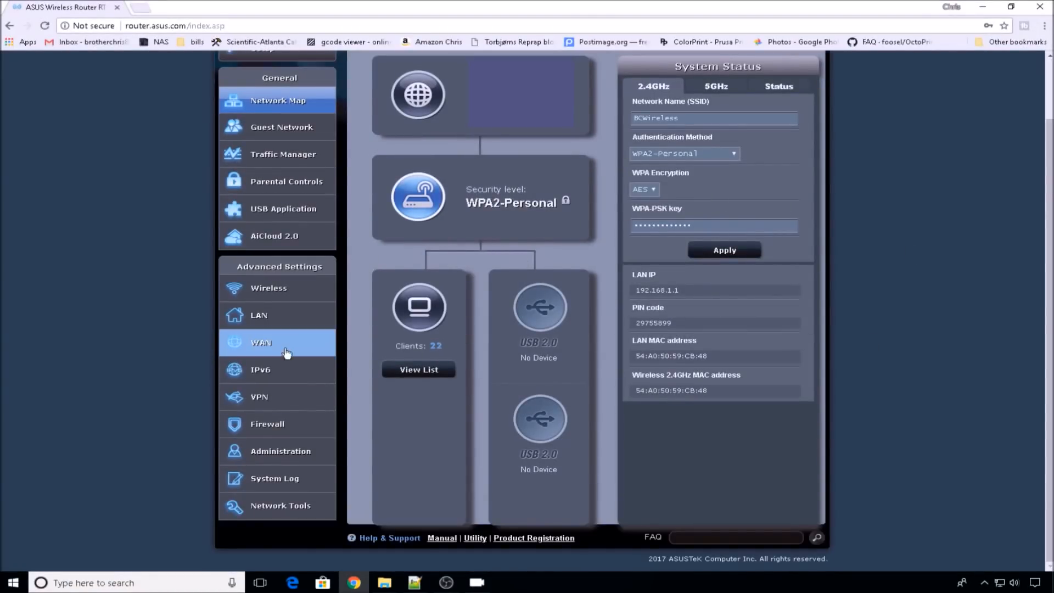
pyautogui.click(261, 343)
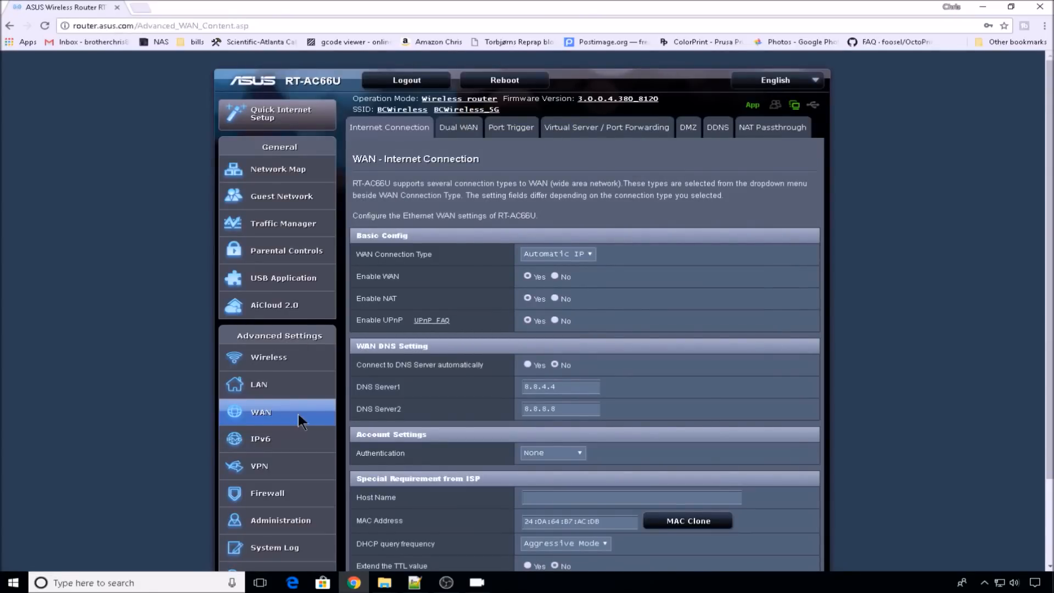
pyautogui.moveTo(310, 422)
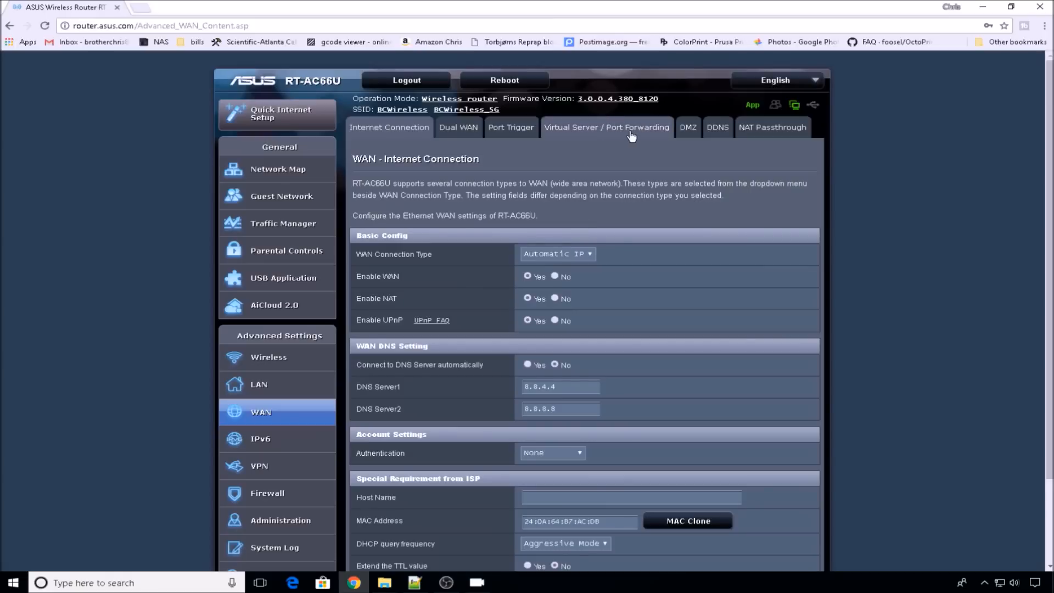
pyautogui.click(606, 127)
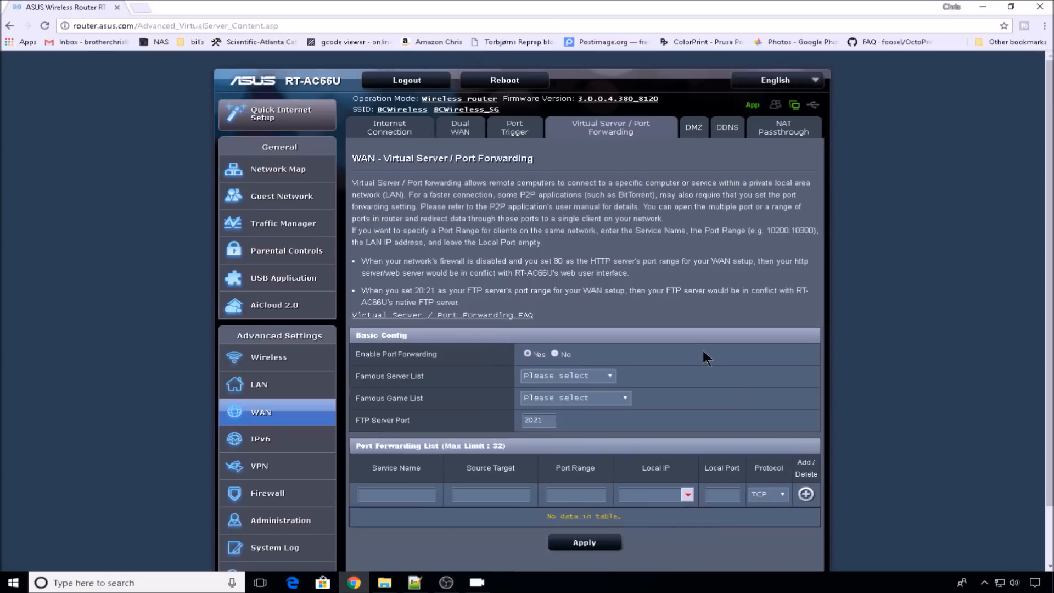
pyautogui.scroll(-3)
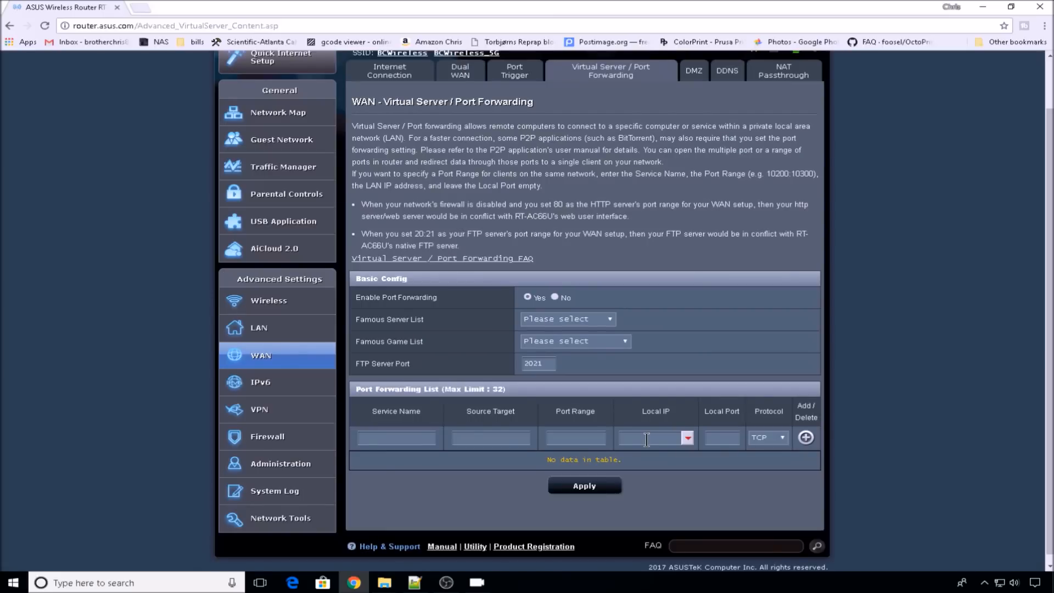
pyautogui.moveTo(494, 484)
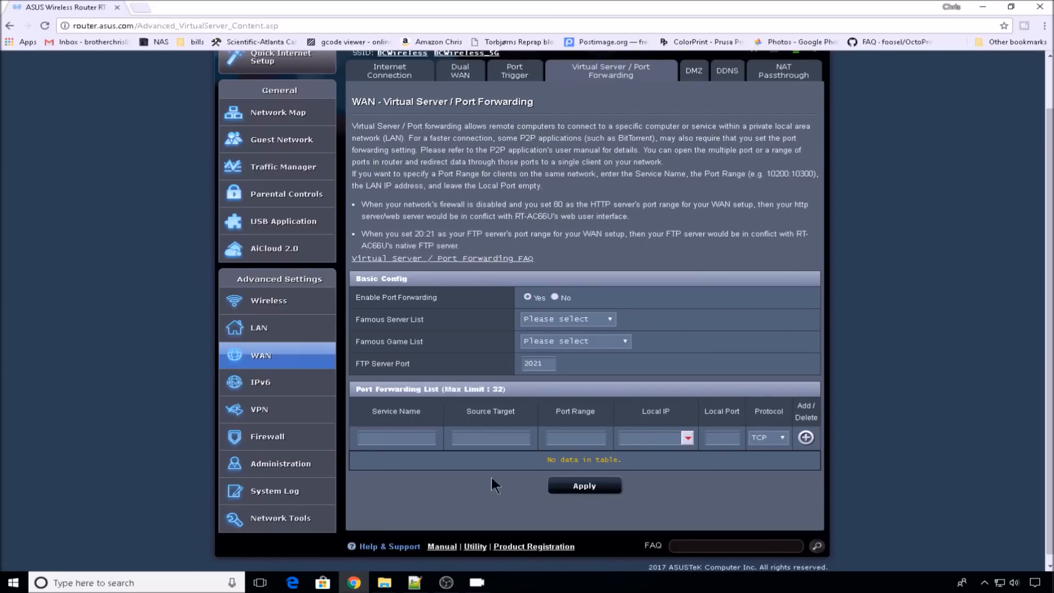
pyautogui.moveTo(147, 15)
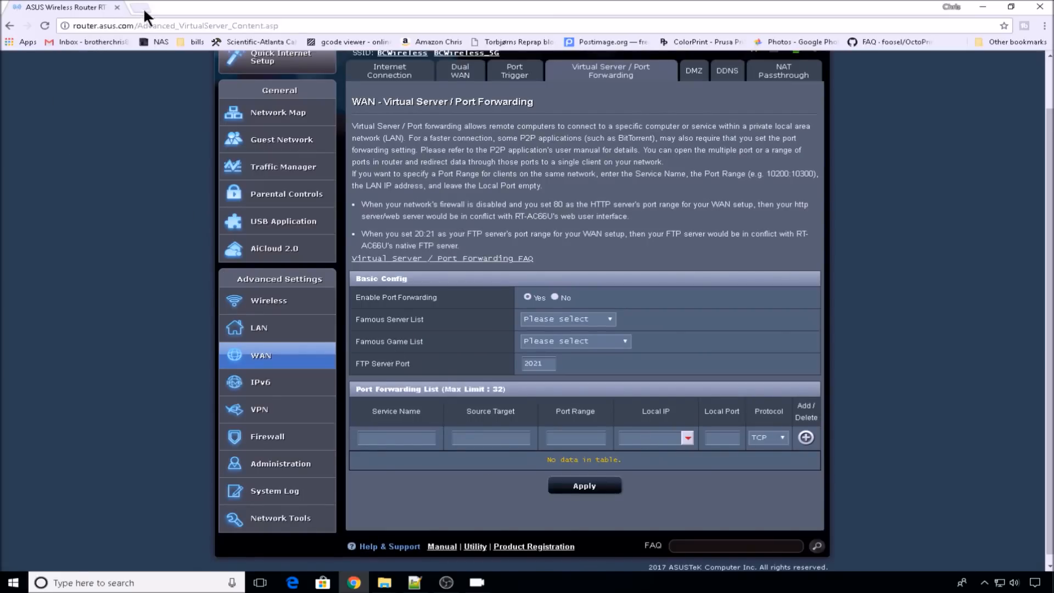
# Load the OctoPrint dashboard at 192.168.1.182 in a new tab
pyautogui.click(150, 7)
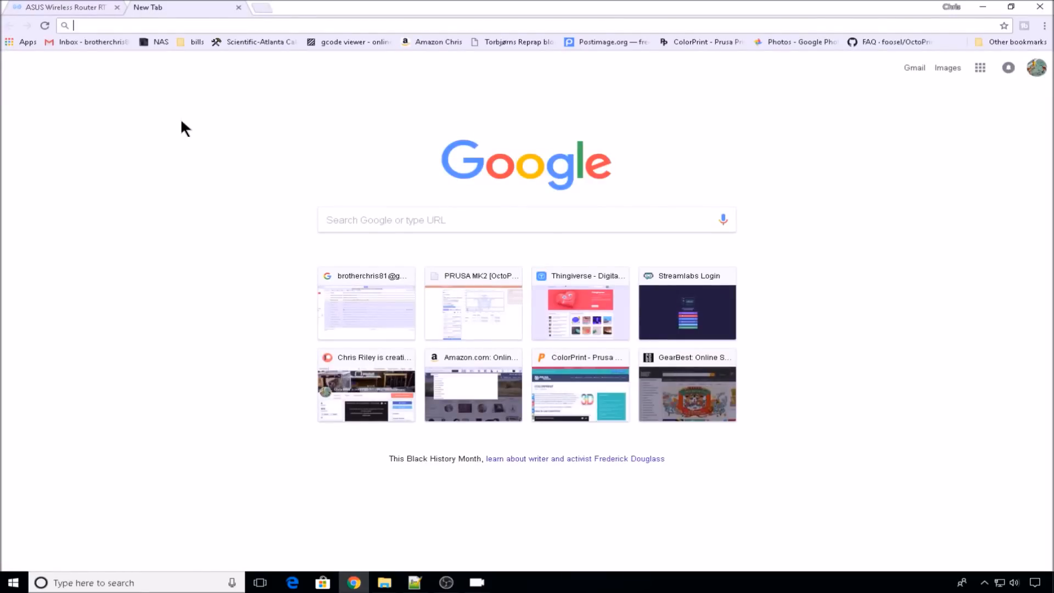
pyautogui.click(147, 26)
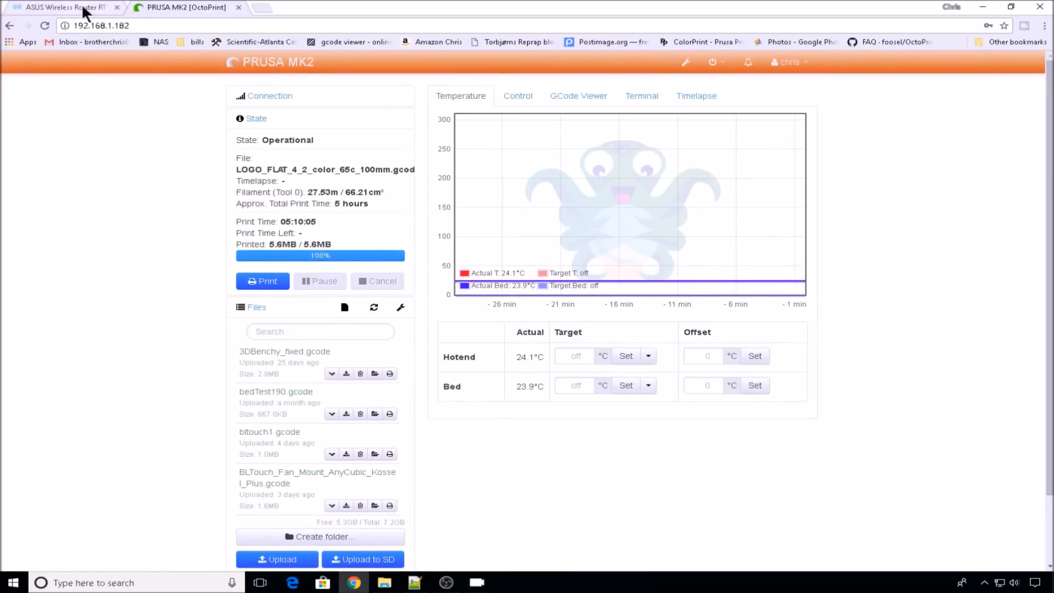
# On the router's Network Map, list clients to find octopi at 192.168.1.182 and .183
pyautogui.click(60, 7)
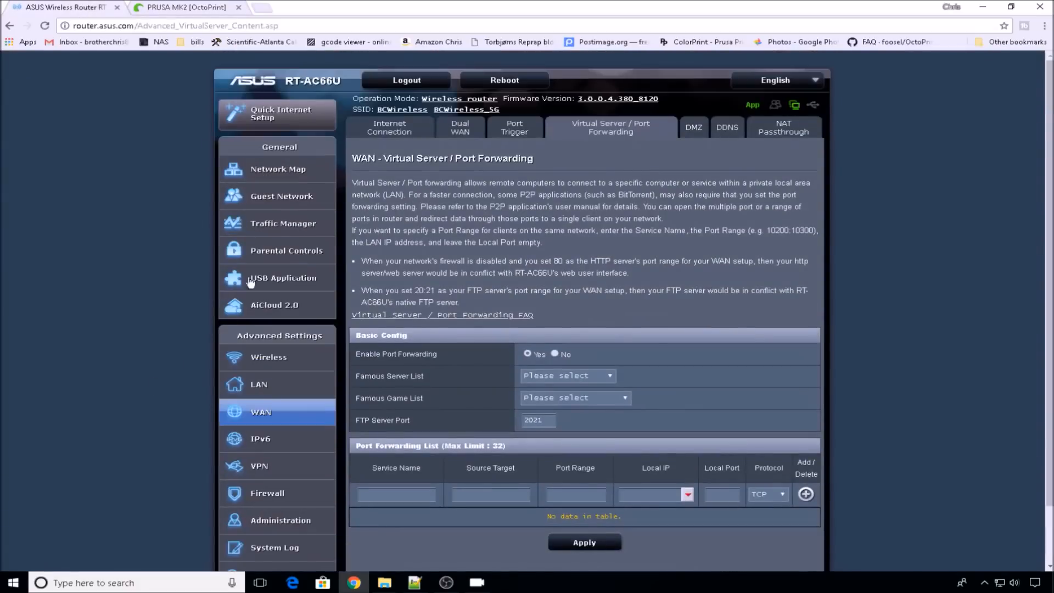
pyautogui.moveTo(279, 169)
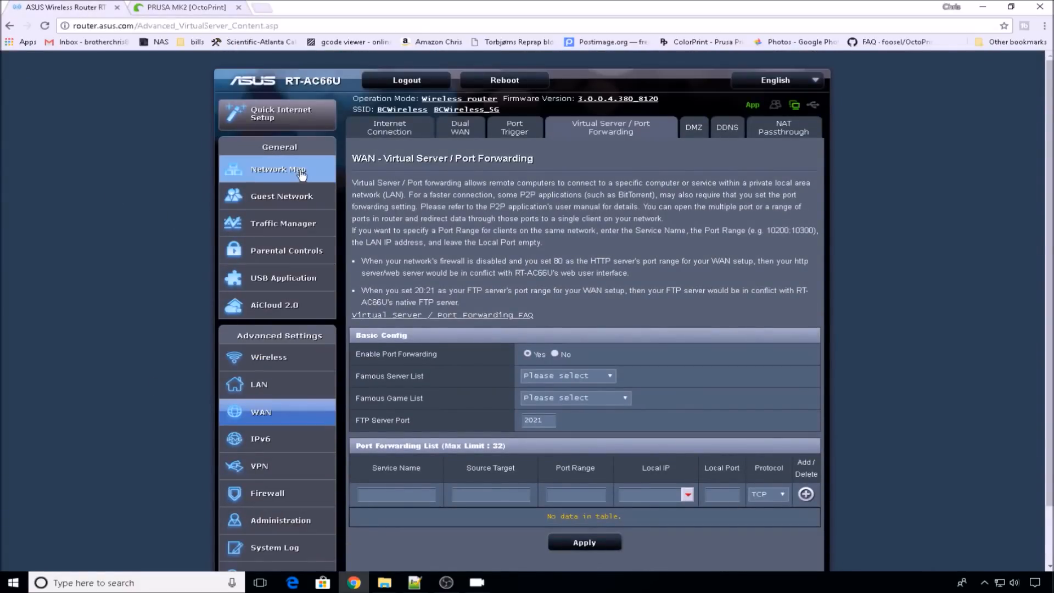
pyautogui.click(278, 170)
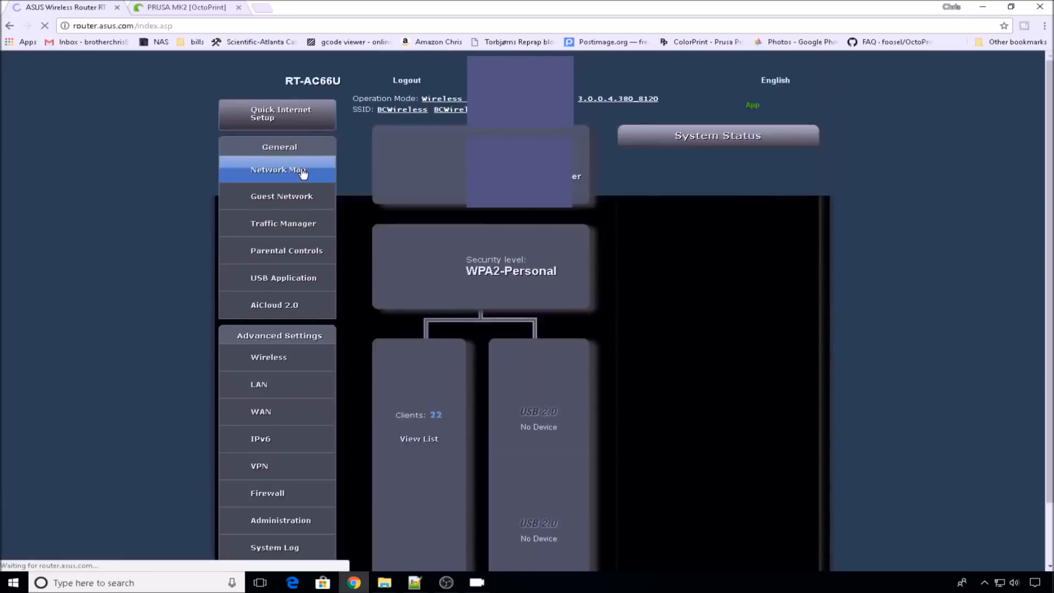
pyautogui.click(279, 170)
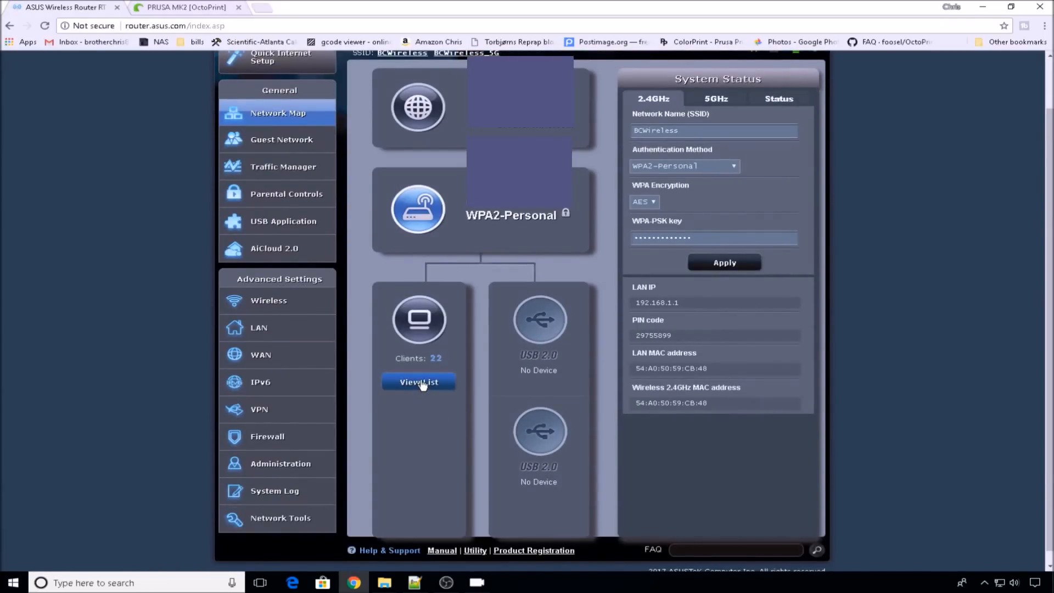
pyautogui.click(418, 382)
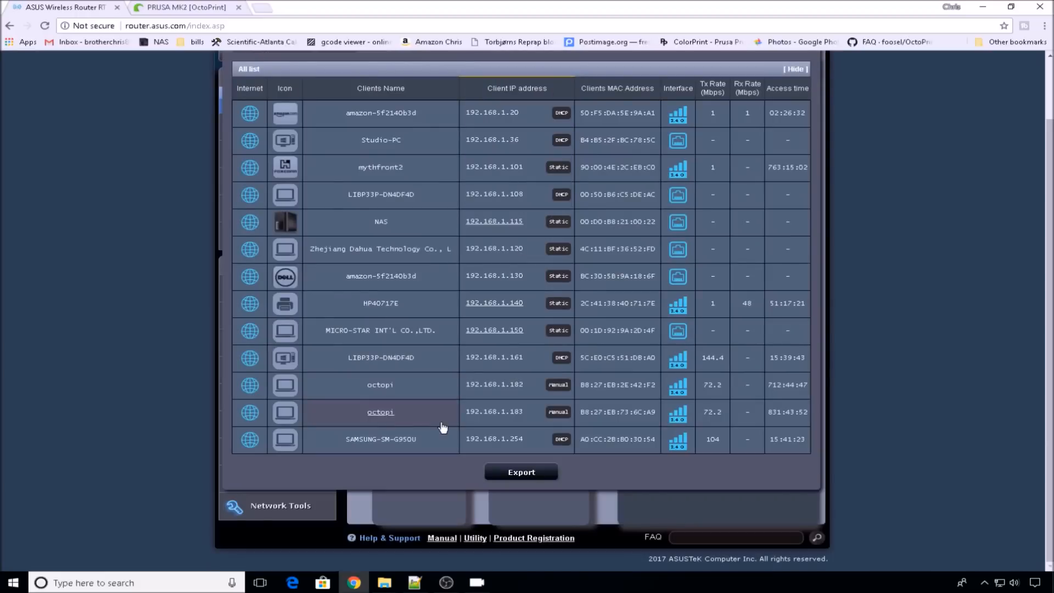
pyautogui.moveTo(443, 415)
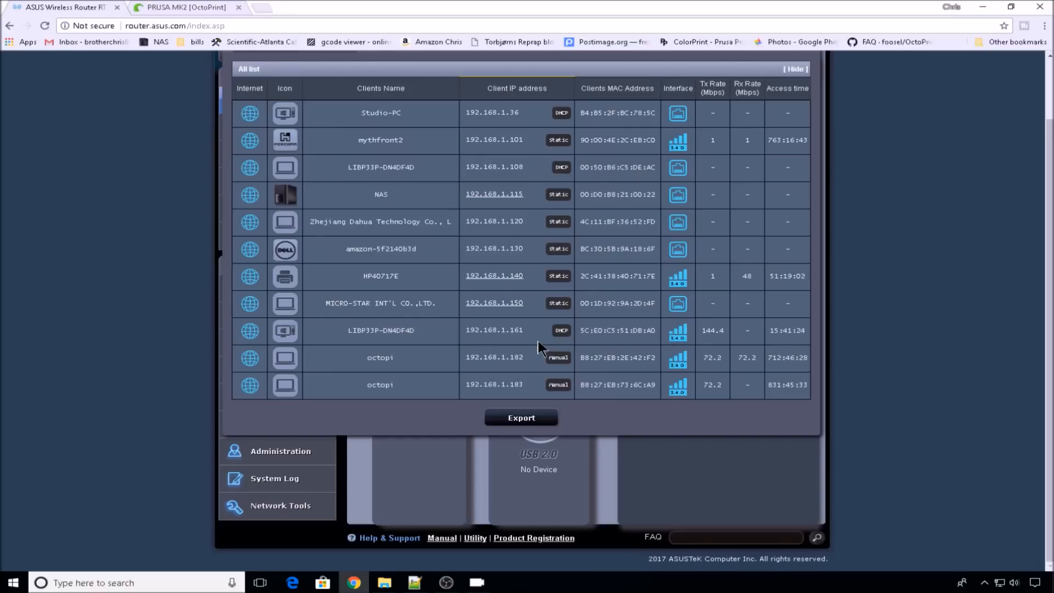
pyautogui.moveTo(531, 365)
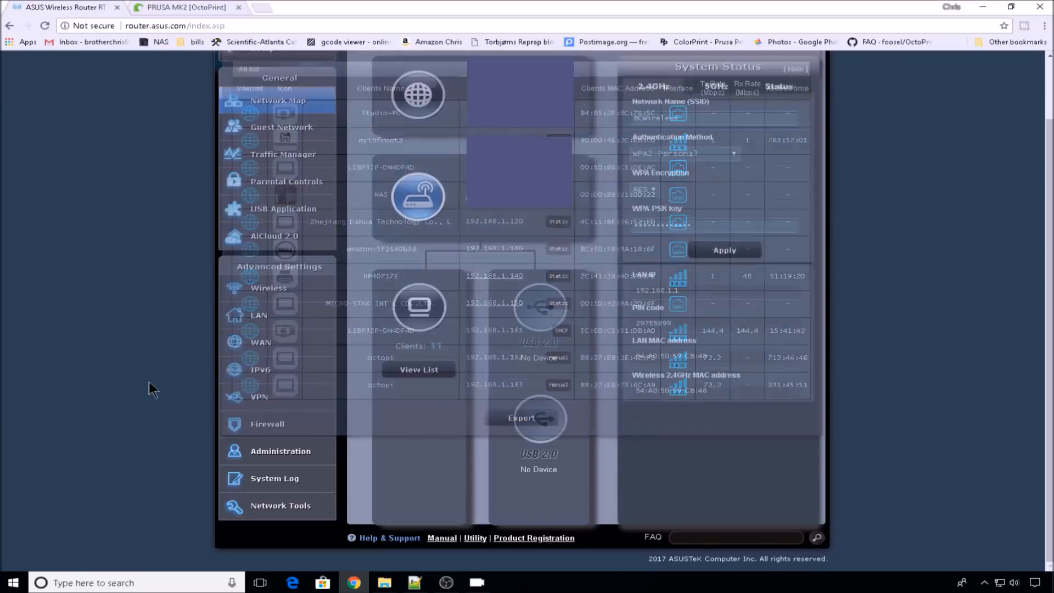
pyautogui.click(258, 315)
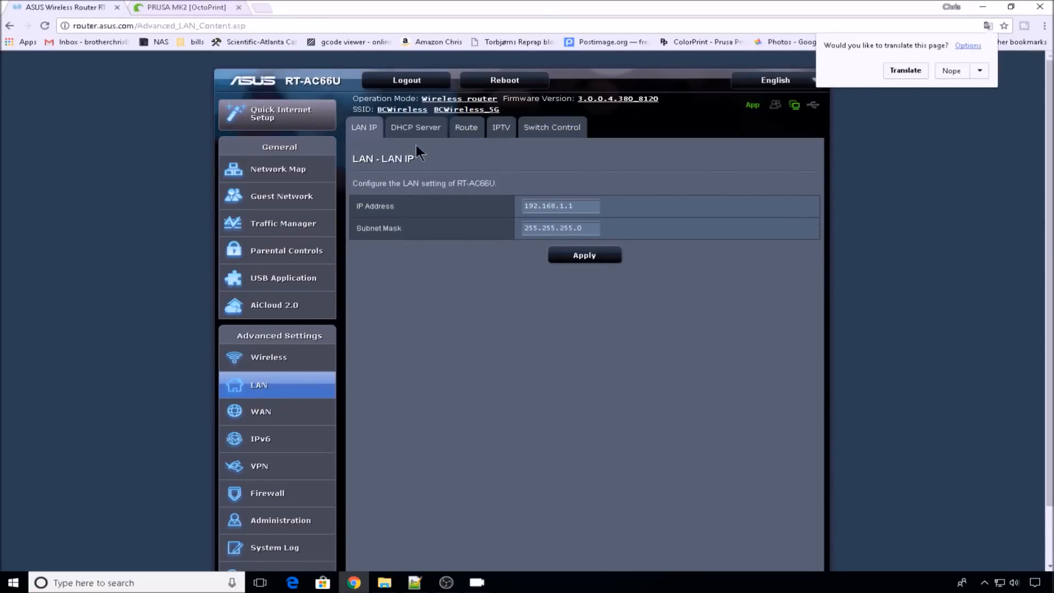
pyautogui.click(416, 127)
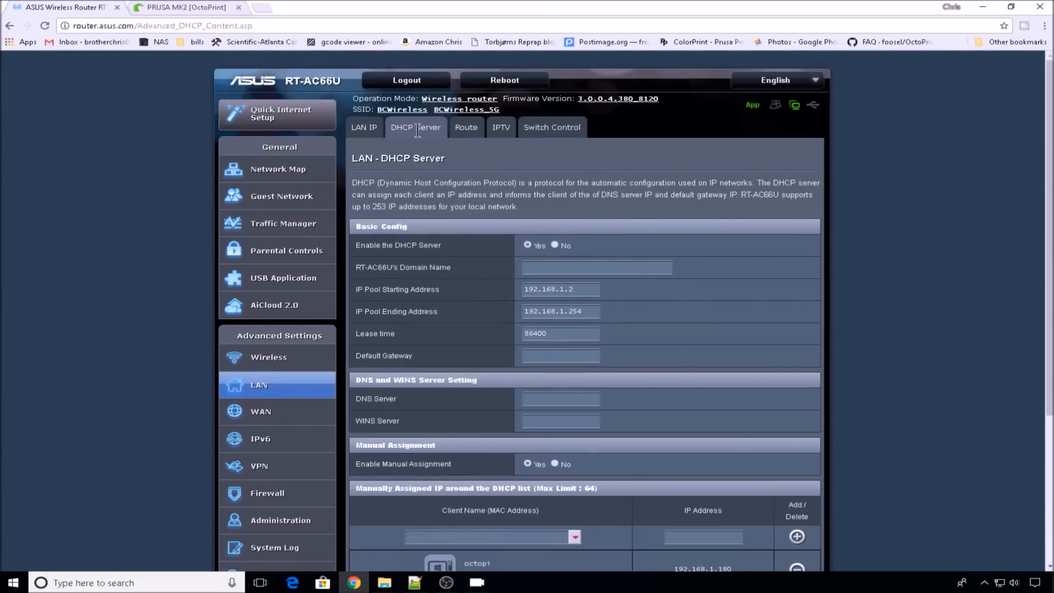
pyautogui.scroll(-3)
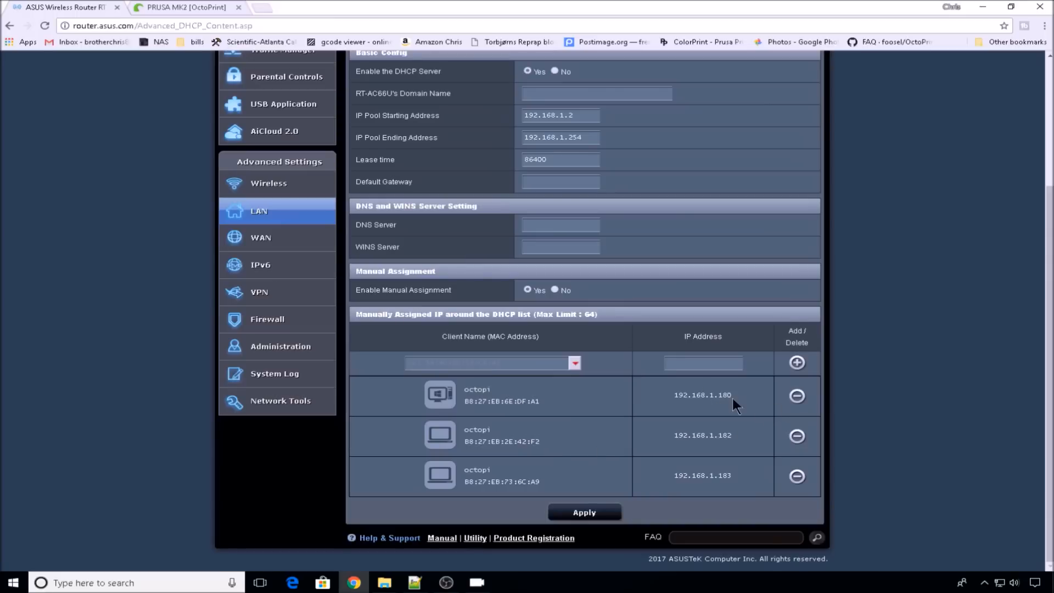
pyautogui.moveTo(486, 431)
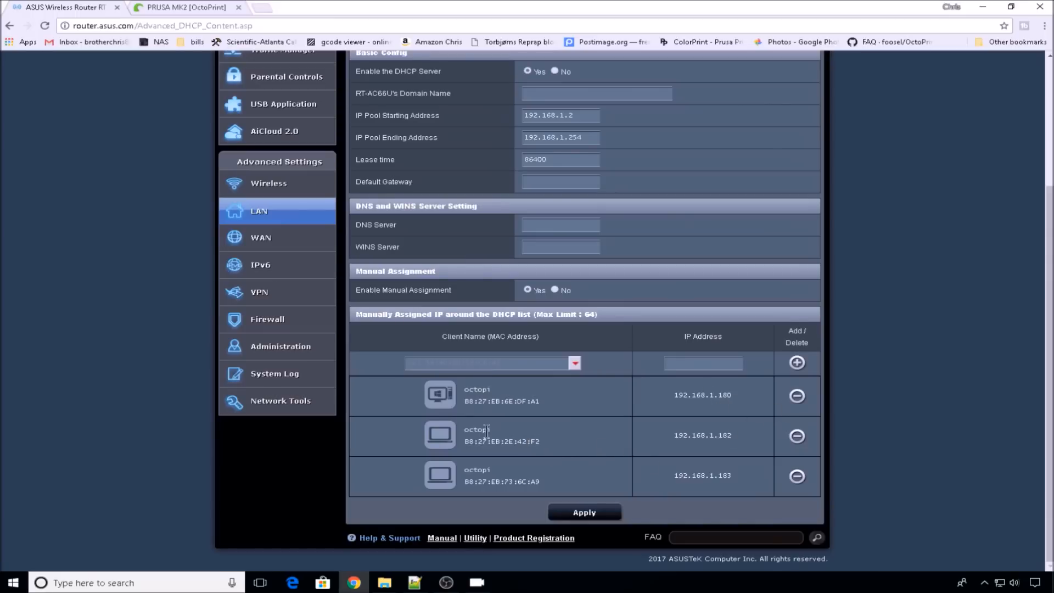
pyautogui.moveTo(734, 456)
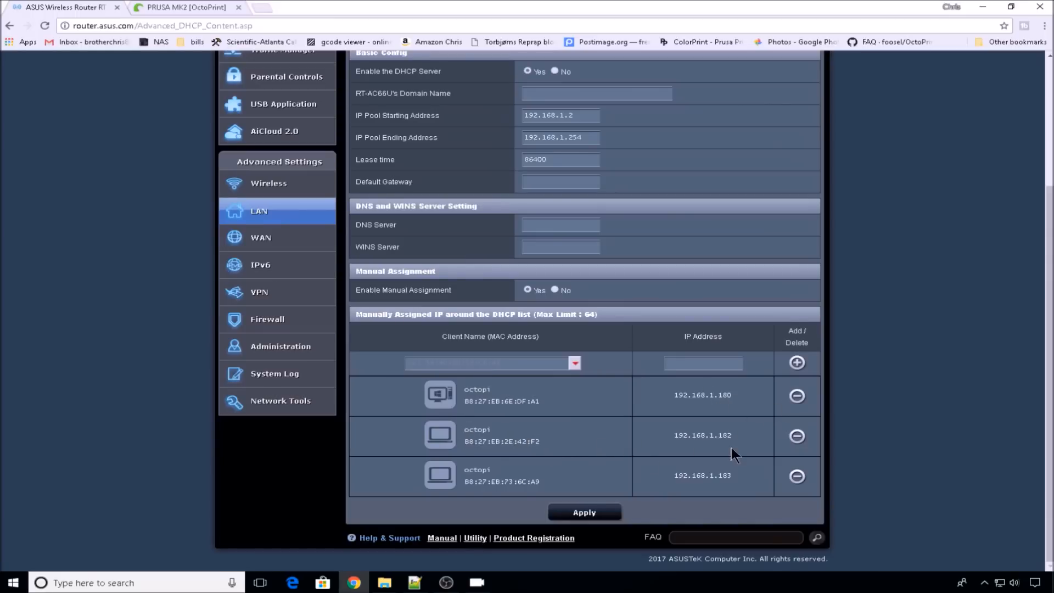
pyautogui.moveTo(740, 446)
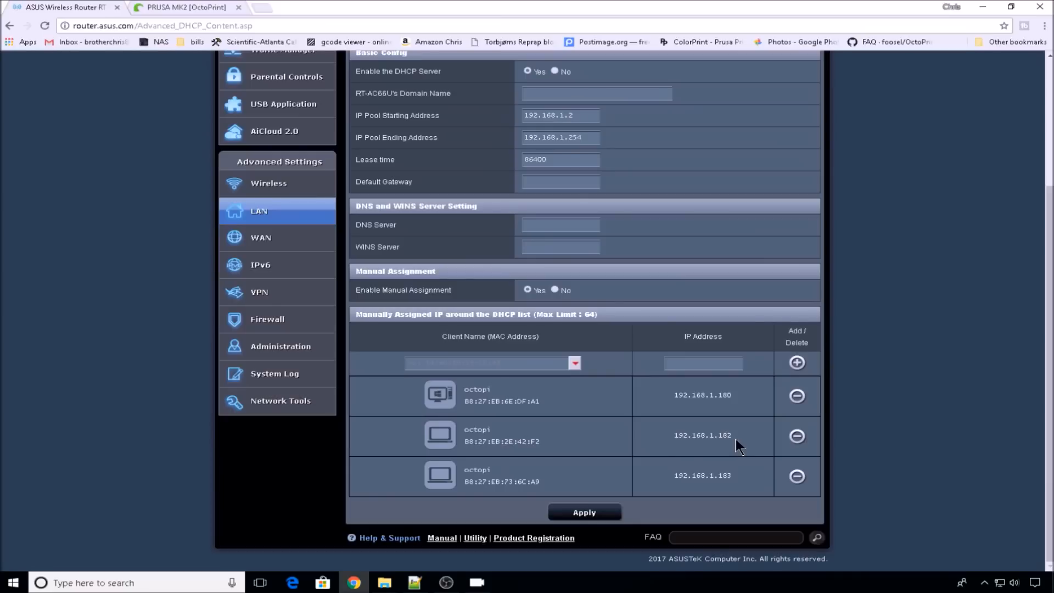
pyautogui.moveTo(711, 449)
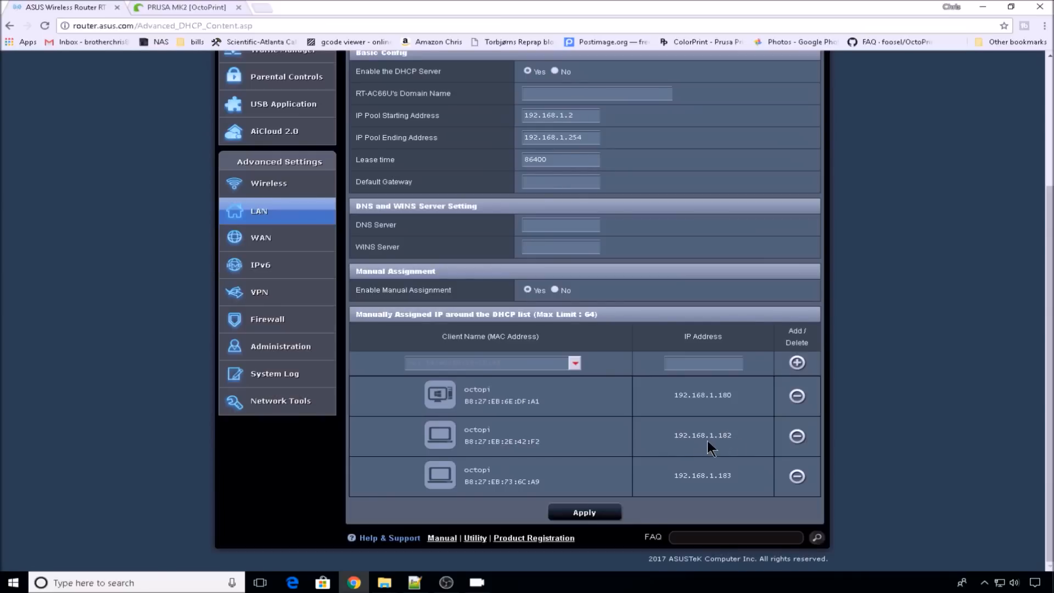
pyautogui.moveTo(737, 446)
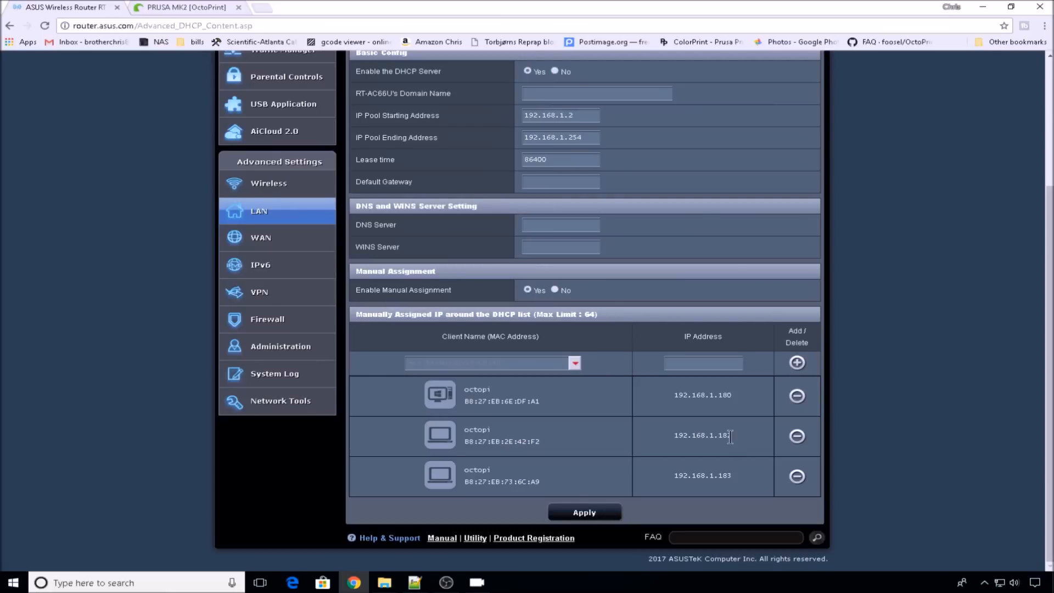
# Add an Octoprint forwarding rule sending external port 55000 to 192.168.1.182 port 80
pyautogui.click(260, 237)
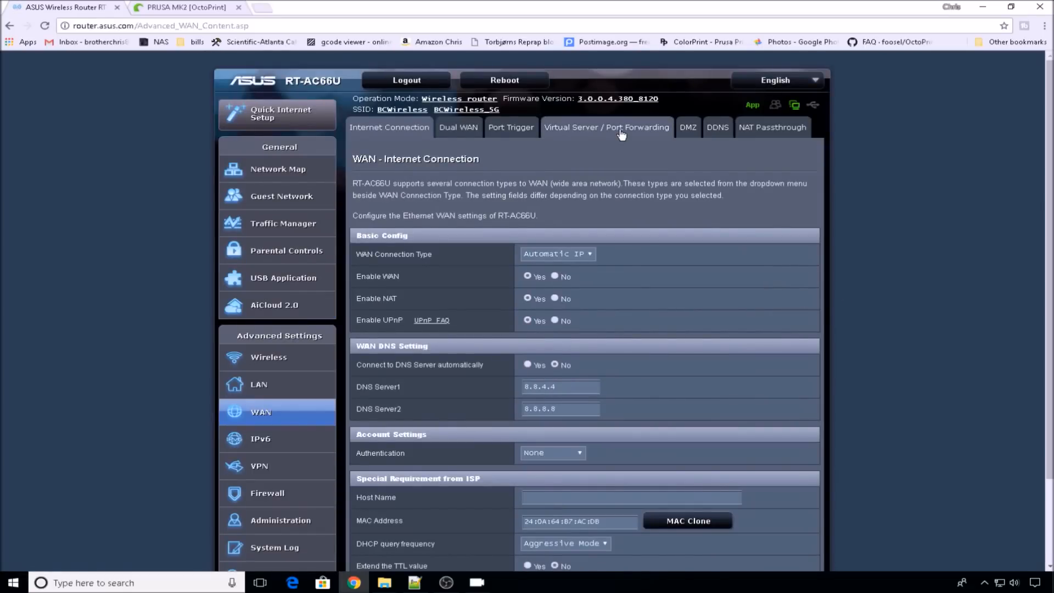
pyautogui.click(606, 127)
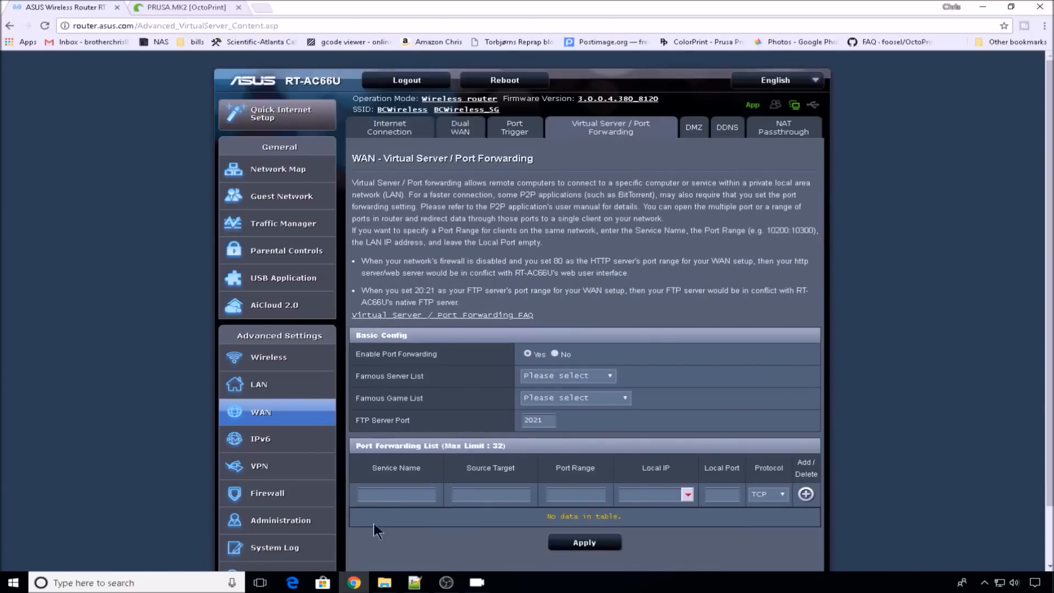
pyautogui.click(396, 494)
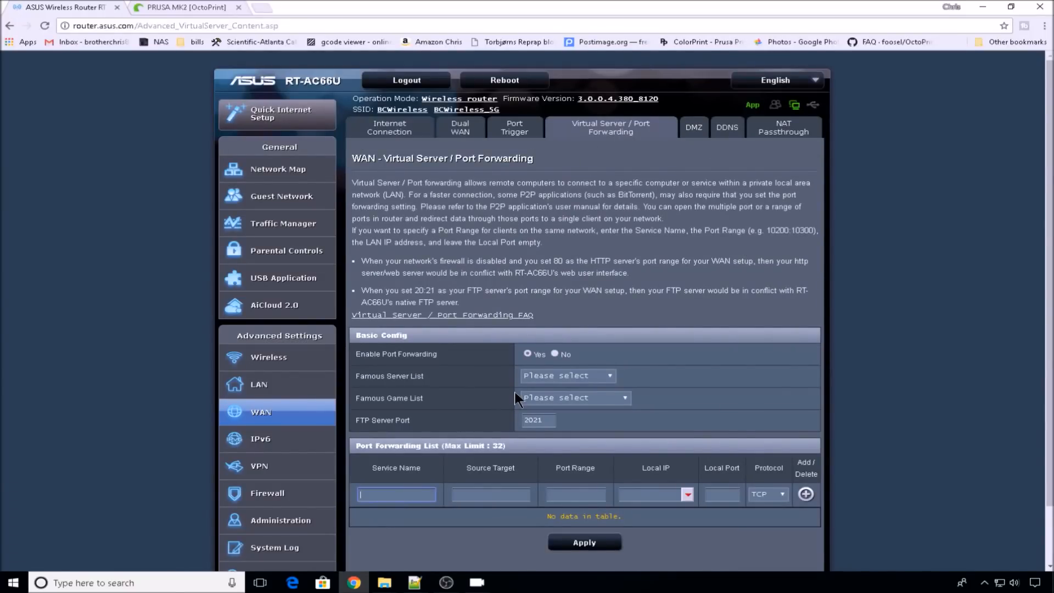
pyautogui.write('Octop')
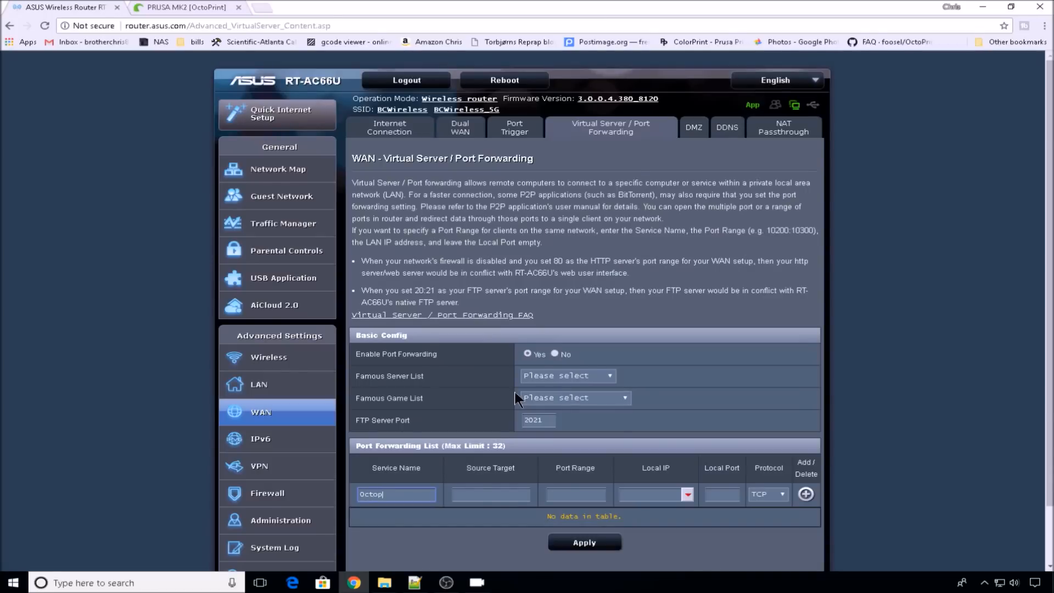
pyautogui.click(490, 494)
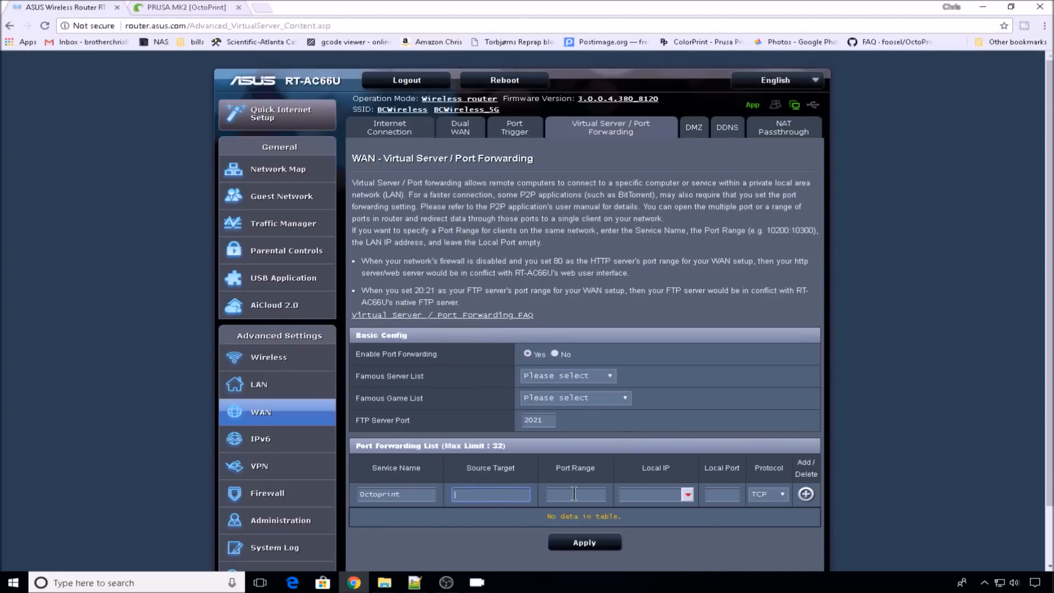
pyautogui.click(574, 495)
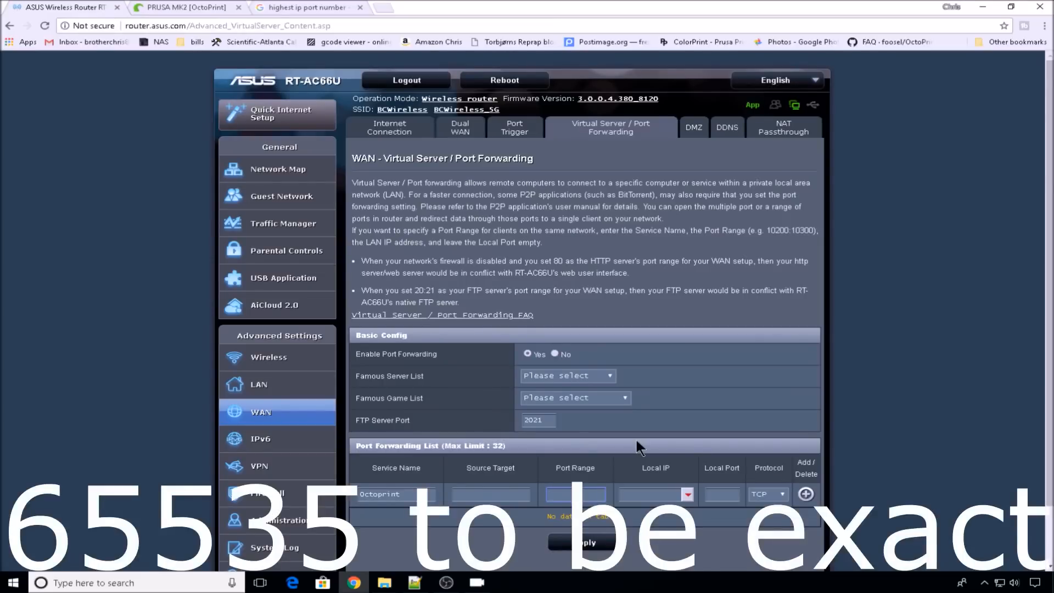
pyautogui.write('55000')
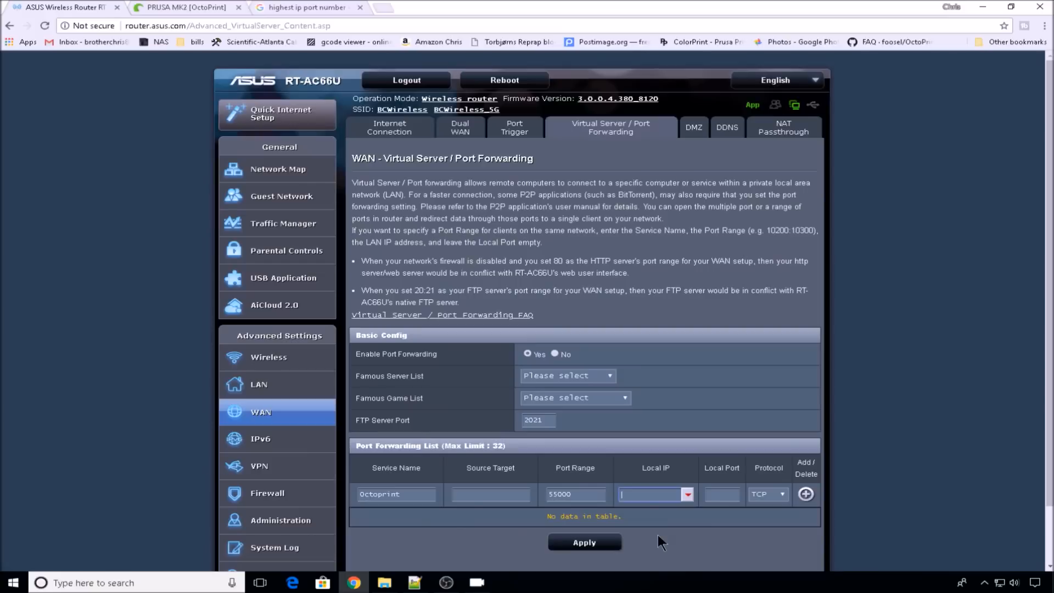
pyautogui.write('192.168.182')
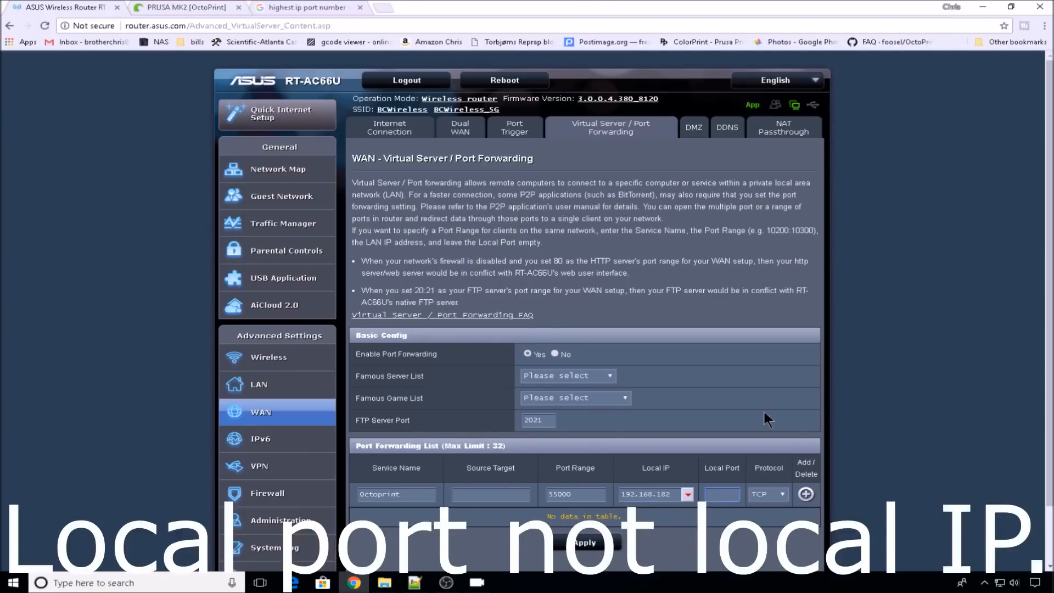
pyautogui.click(721, 495)
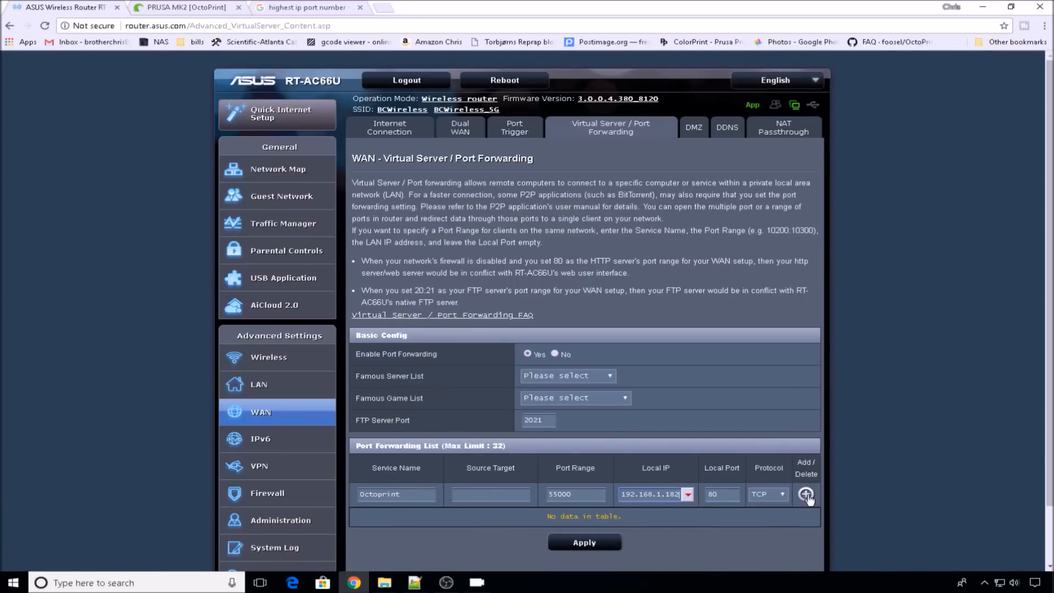
pyautogui.click(806, 494)
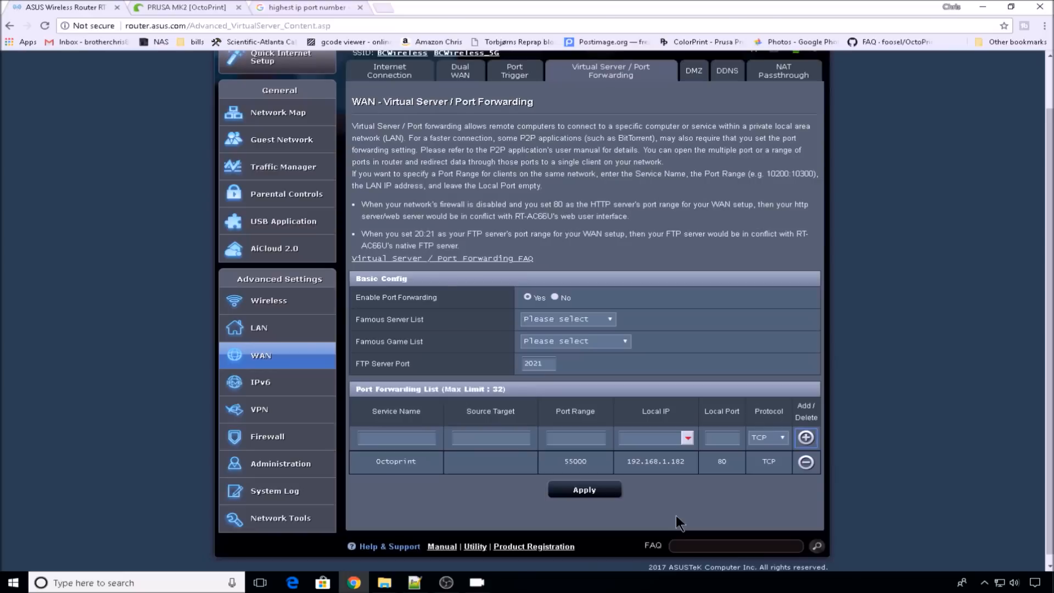
pyautogui.moveTo(468, 514)
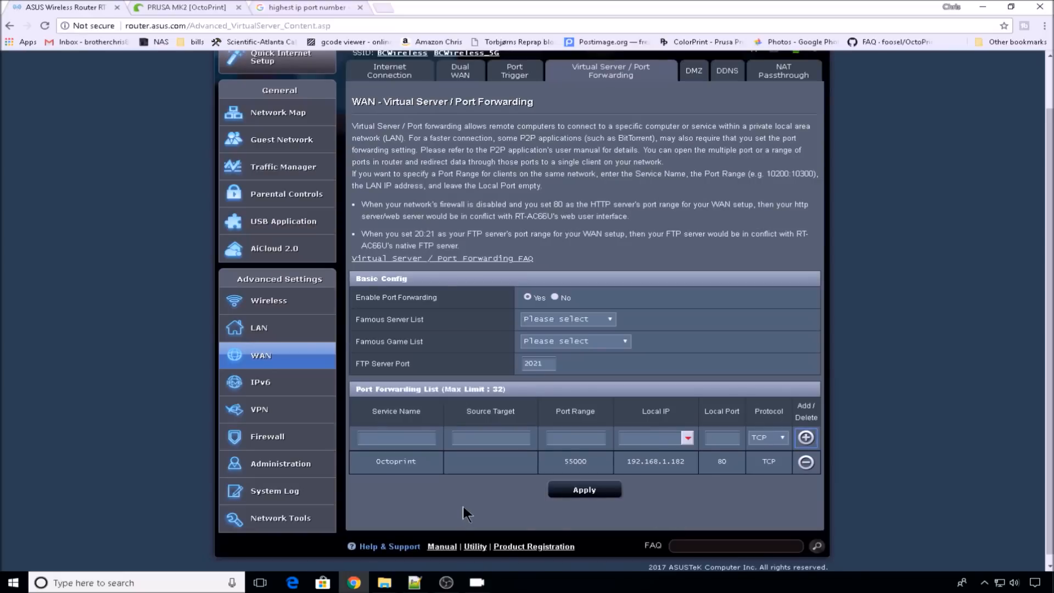
# Add a second rule, Pcotoprint1, forwarding external port 55001 to local port 5001
pyautogui.click(395, 438)
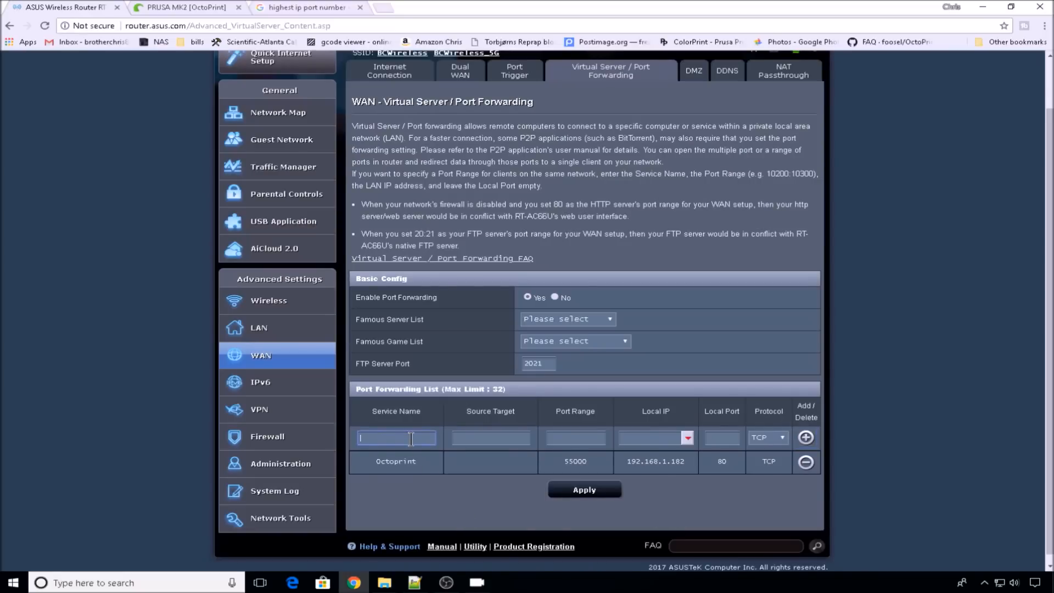
pyautogui.write('Pcotoprint1')
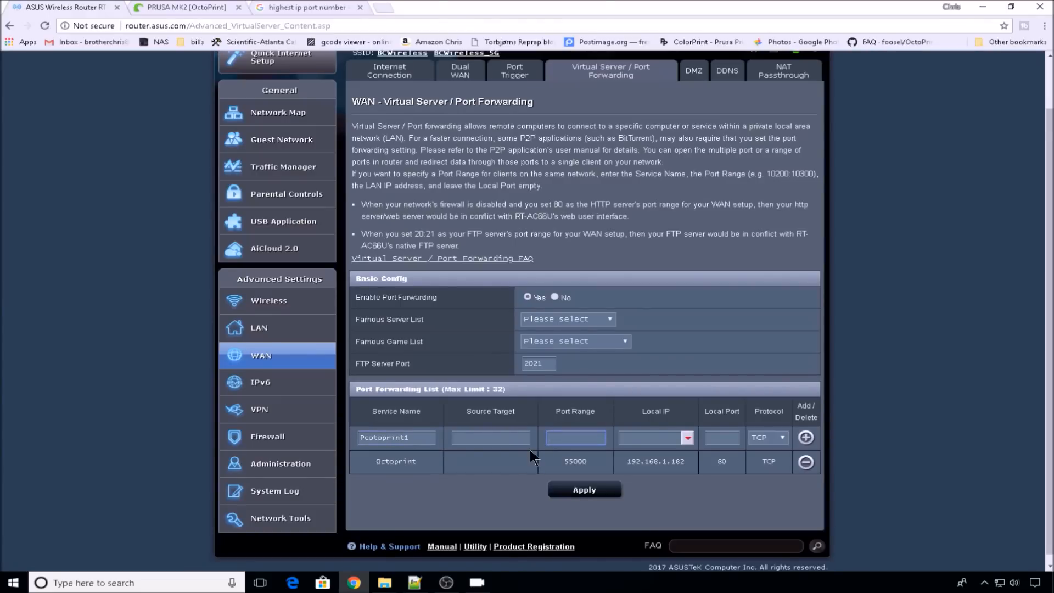
pyautogui.write('5')
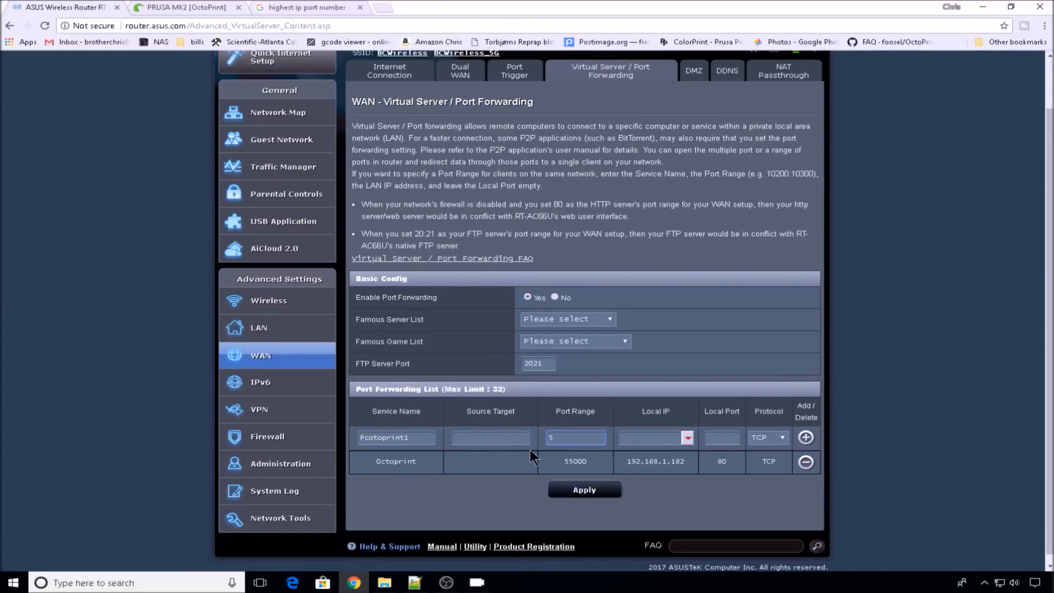
pyautogui.write('5001')
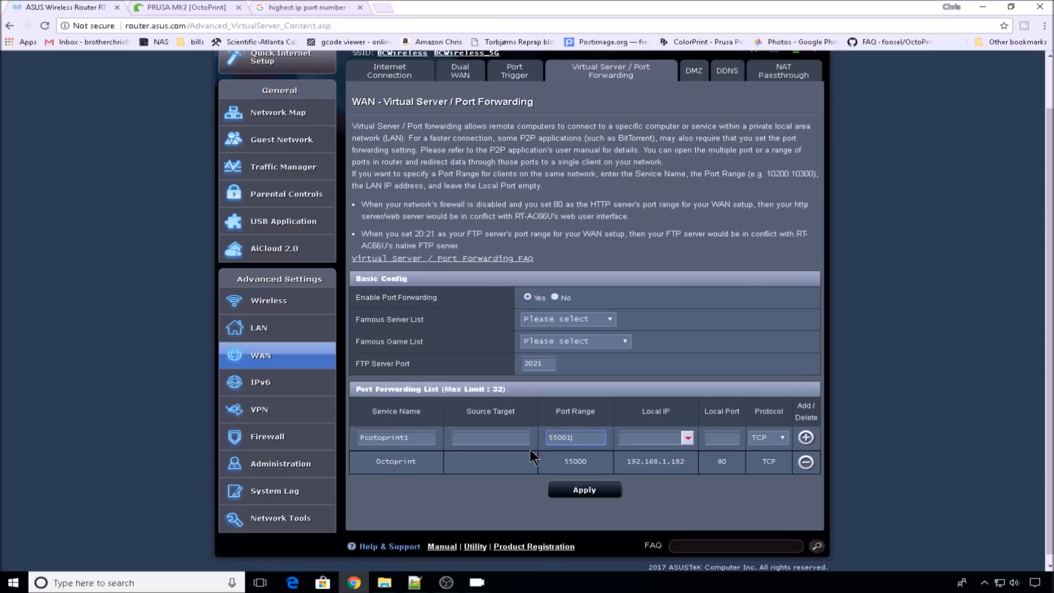
pyautogui.write('192.168.182')
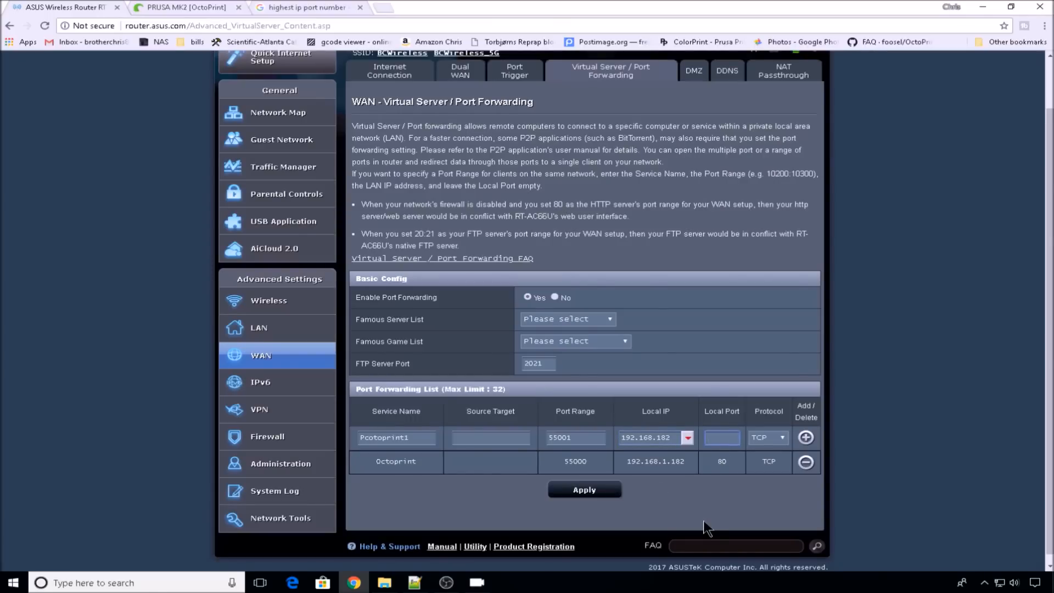
pyautogui.click(722, 438)
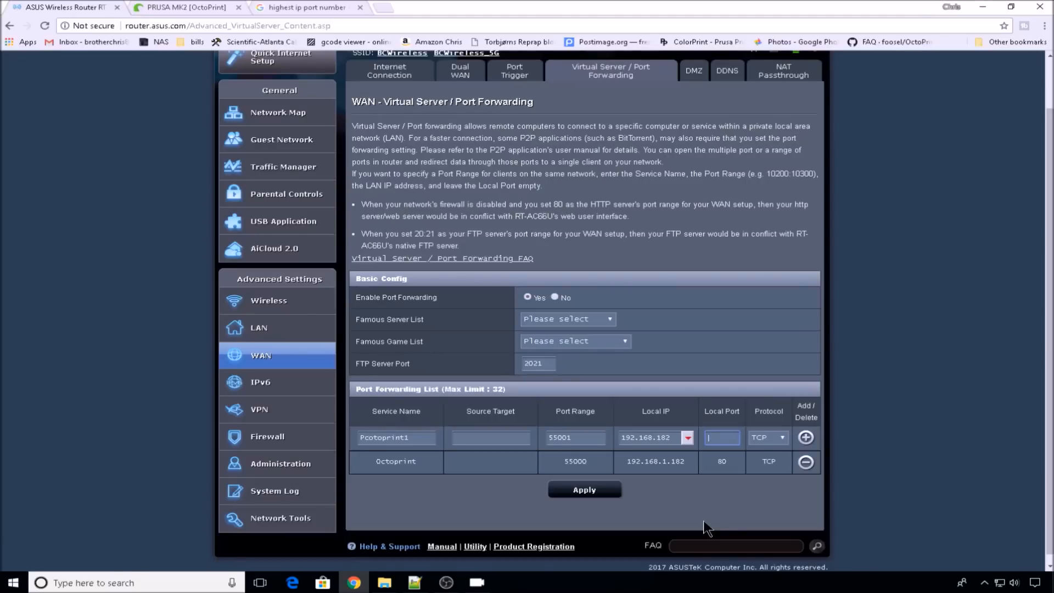
pyautogui.write('5001')
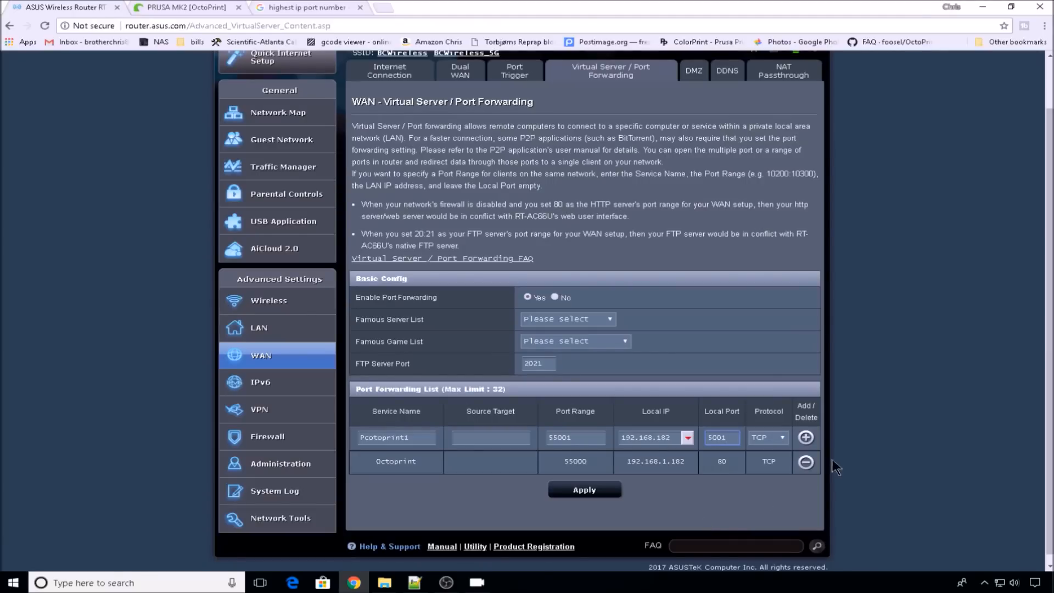
pyautogui.click(584, 489)
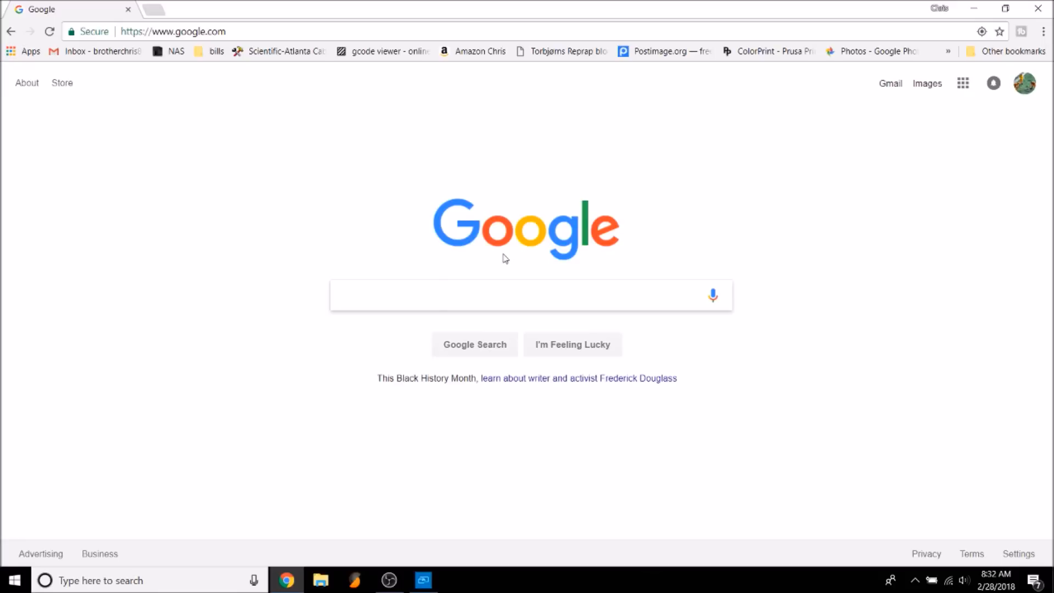
# Search Google for 'whats my ip' to find the public IP
pyautogui.click(525, 295)
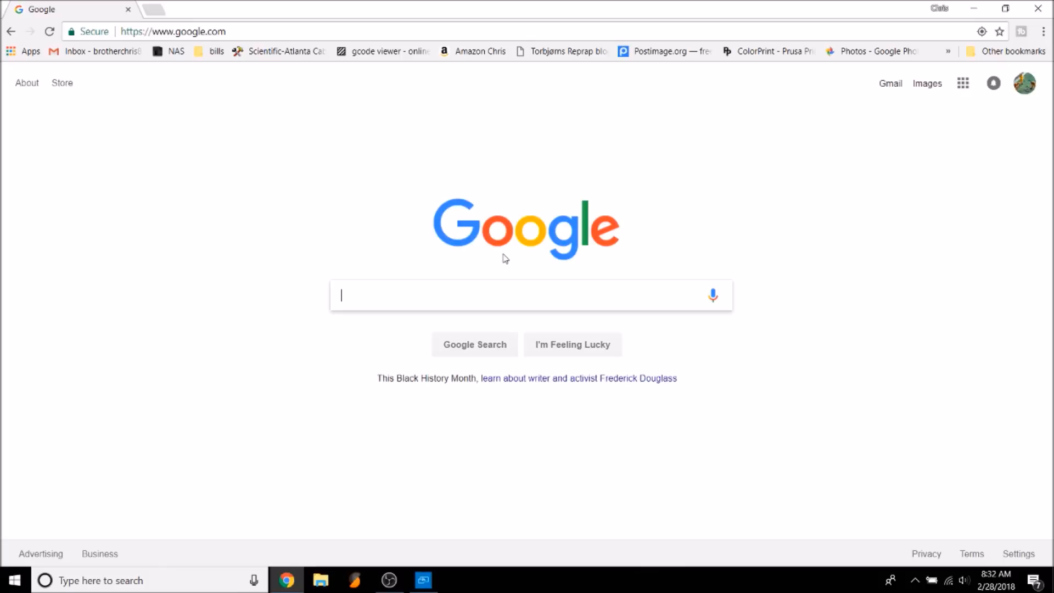
pyautogui.write('whats my ip')
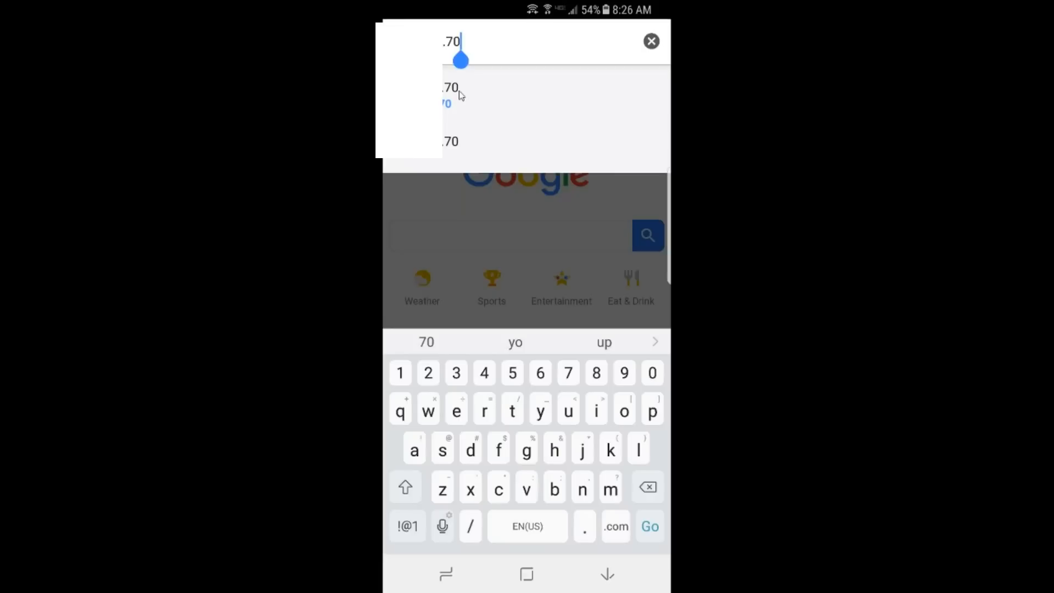
# On the phone, open OctoPrint through the public IP on port 55000
pyautogui.click(407, 526)
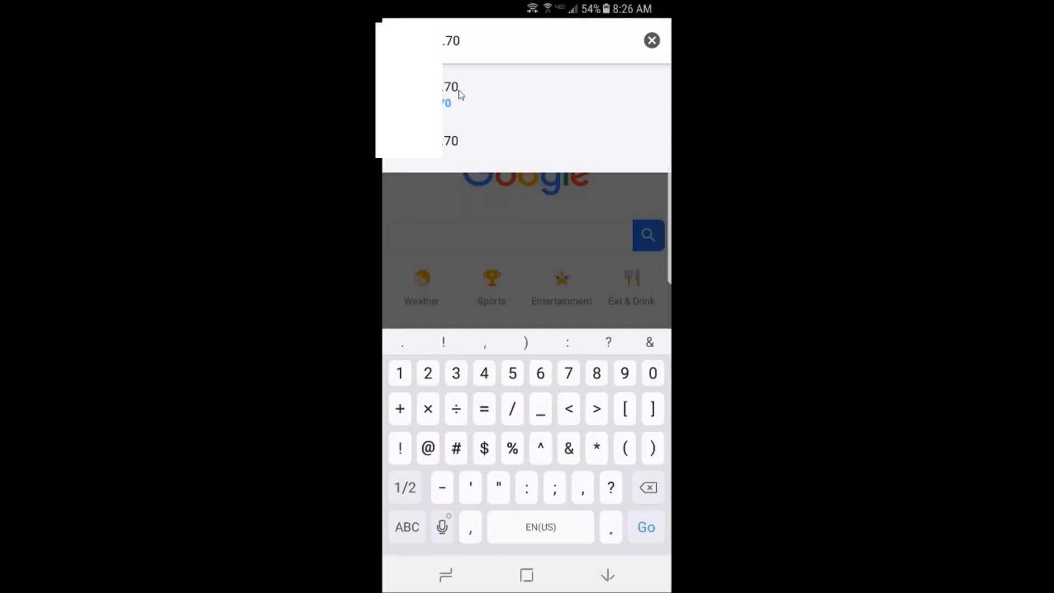
pyautogui.write(':55000')
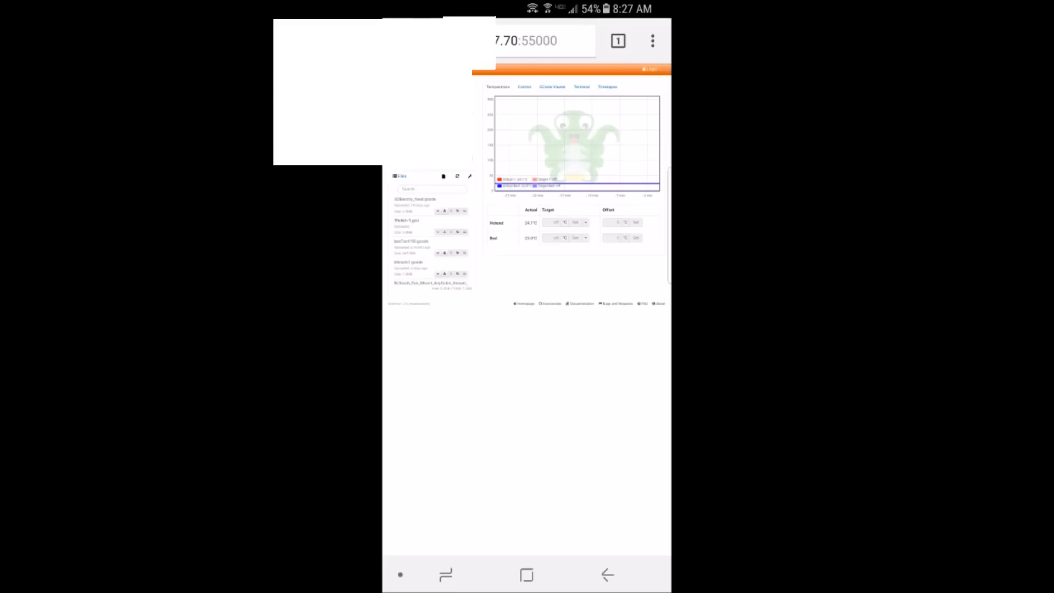
pyautogui.click(531, 40)
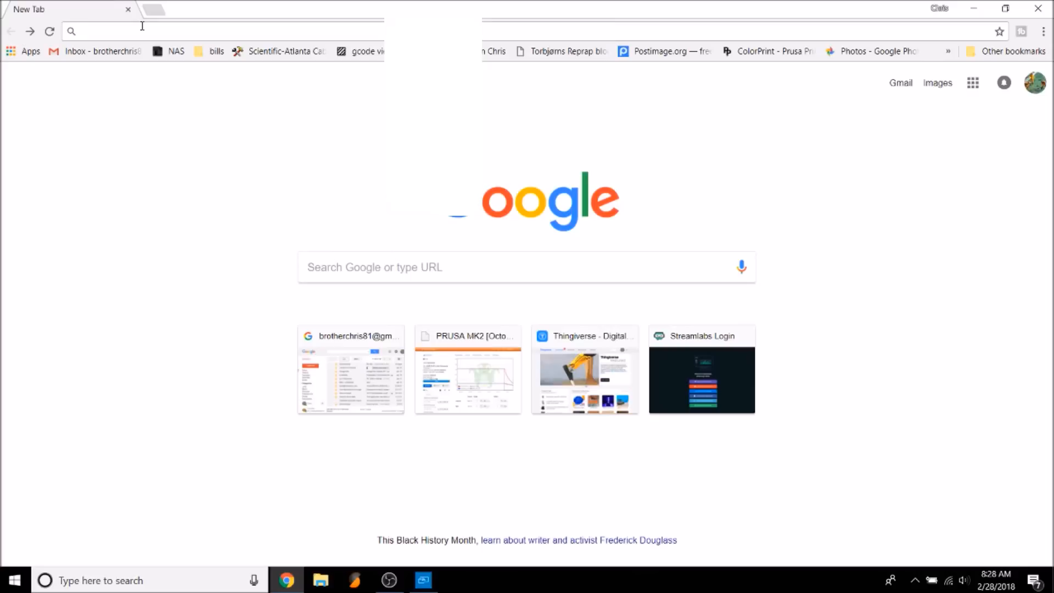
# In OctoPrint's Plugin Manager, search the repository for 'touch' and install TouchUI
pyautogui.write('192.168.1.182')
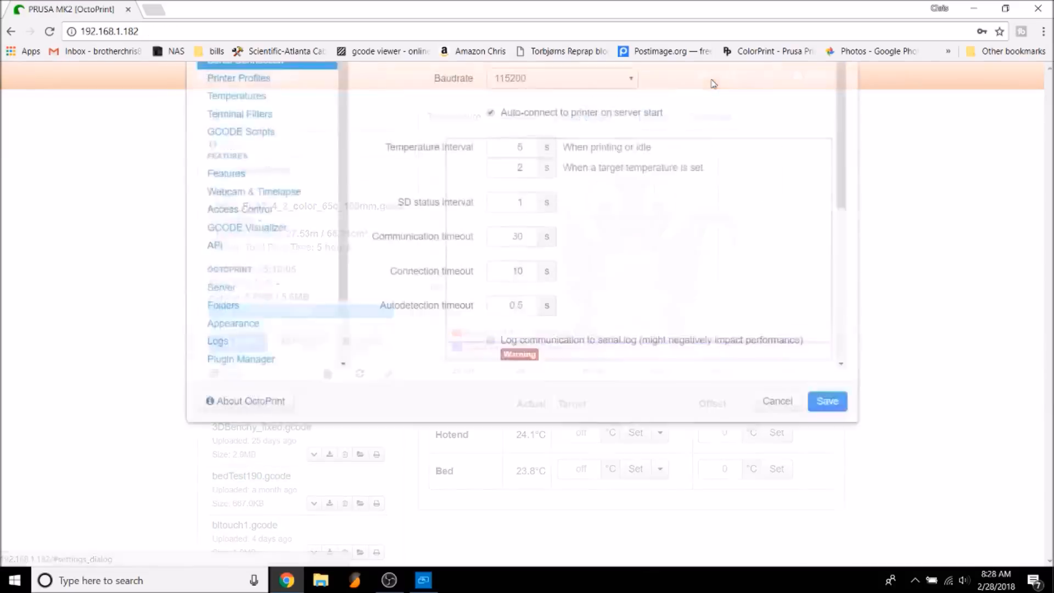
pyautogui.click(240, 467)
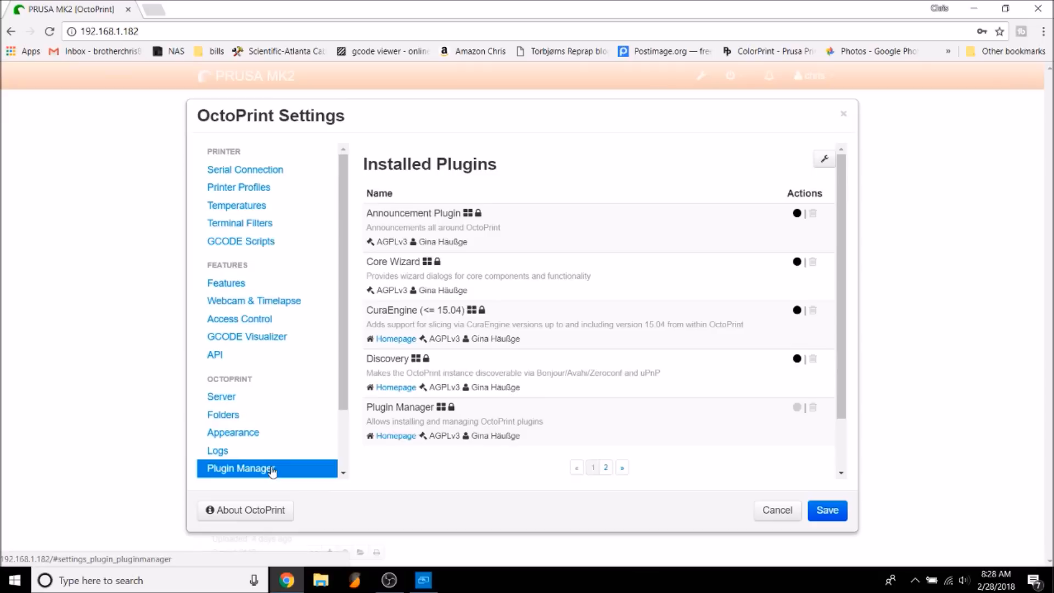
pyautogui.click(824, 159)
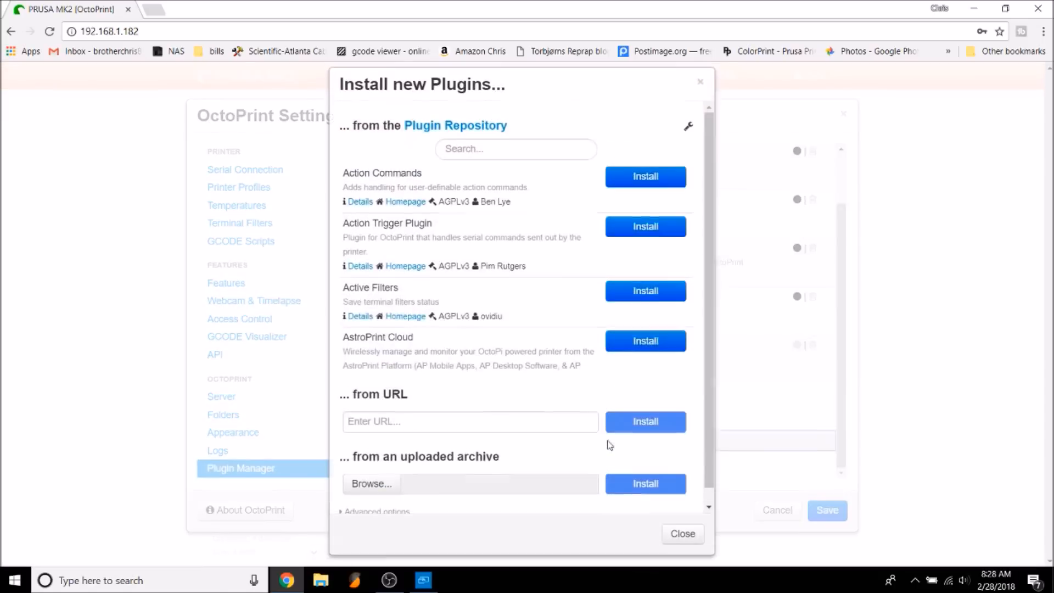
pyautogui.click(516, 149)
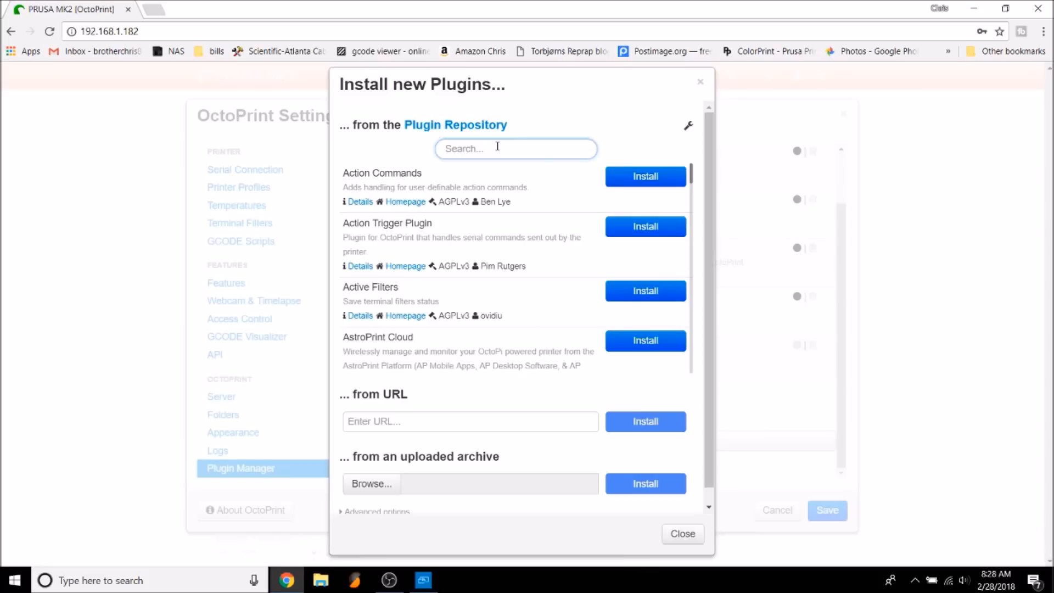
pyautogui.write('touch')
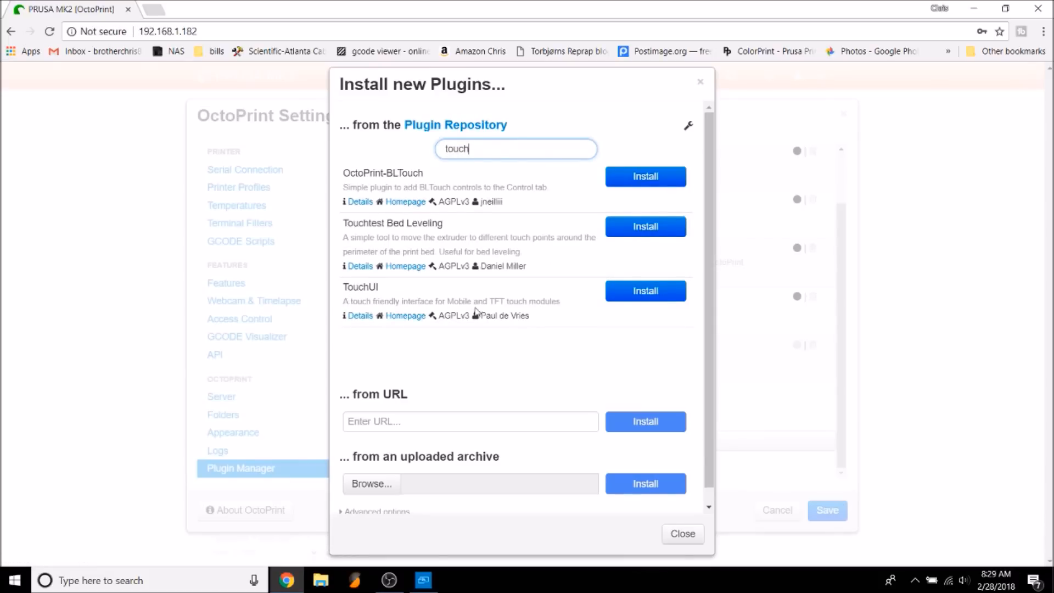
pyautogui.click(644, 291)
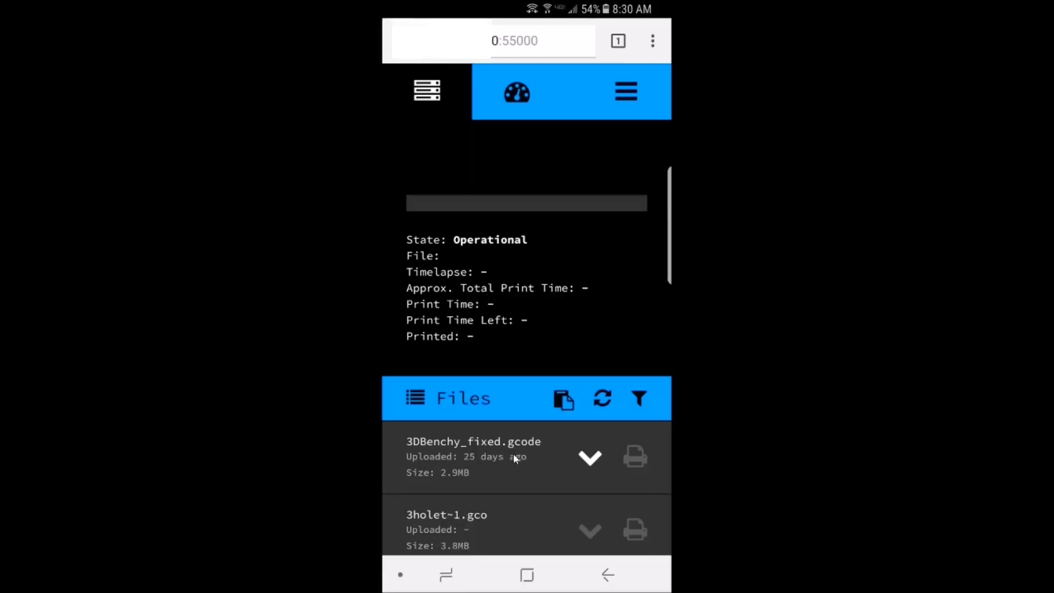
pyautogui.scroll(-3)
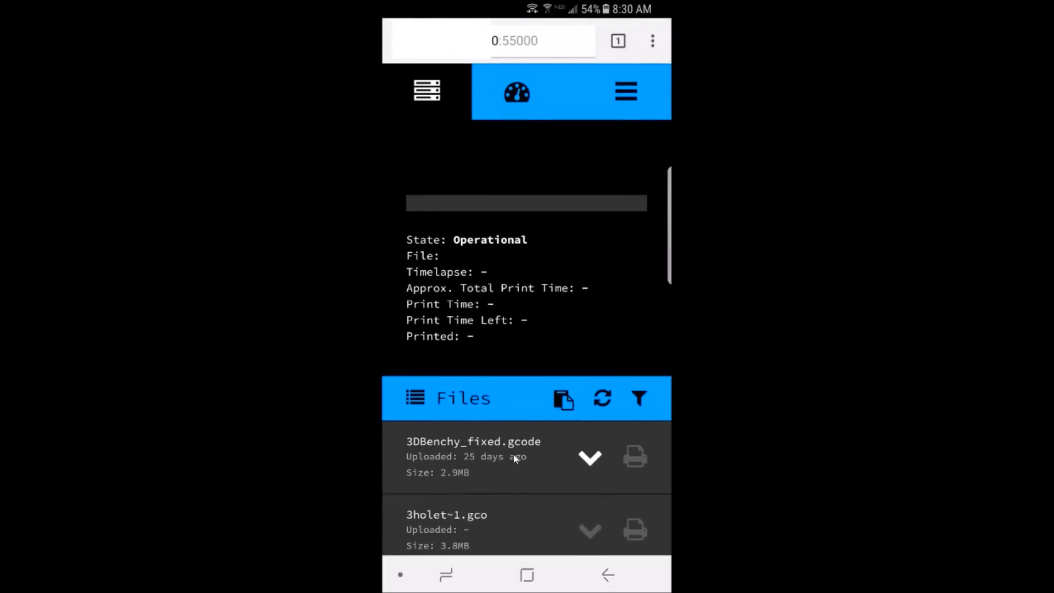
pyautogui.click(625, 90)
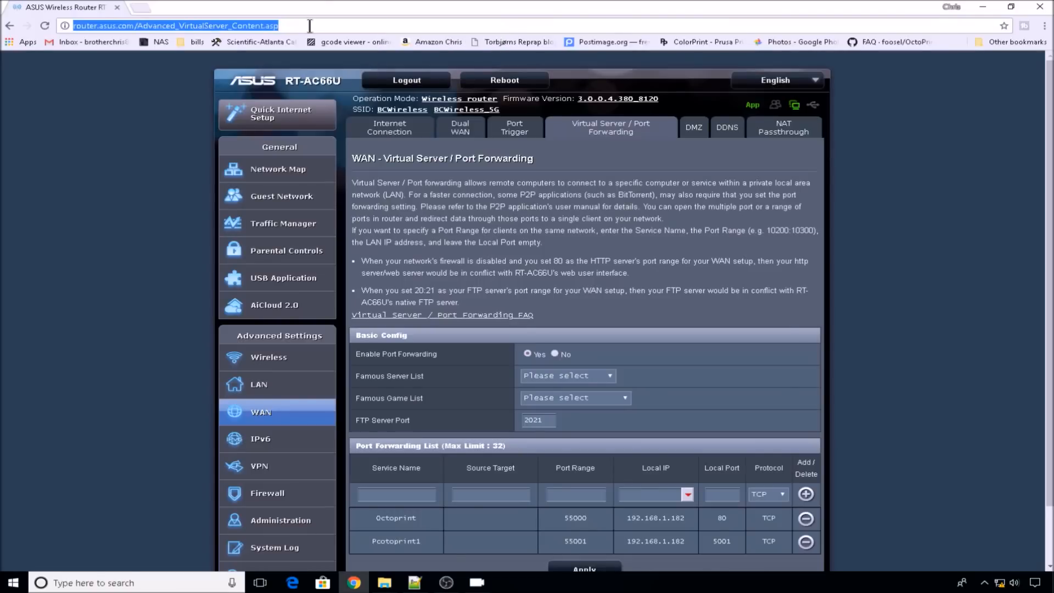
# Log in to the Linksys router as admin and open Port Range Forward
pyautogui.write('192.168.1.182')
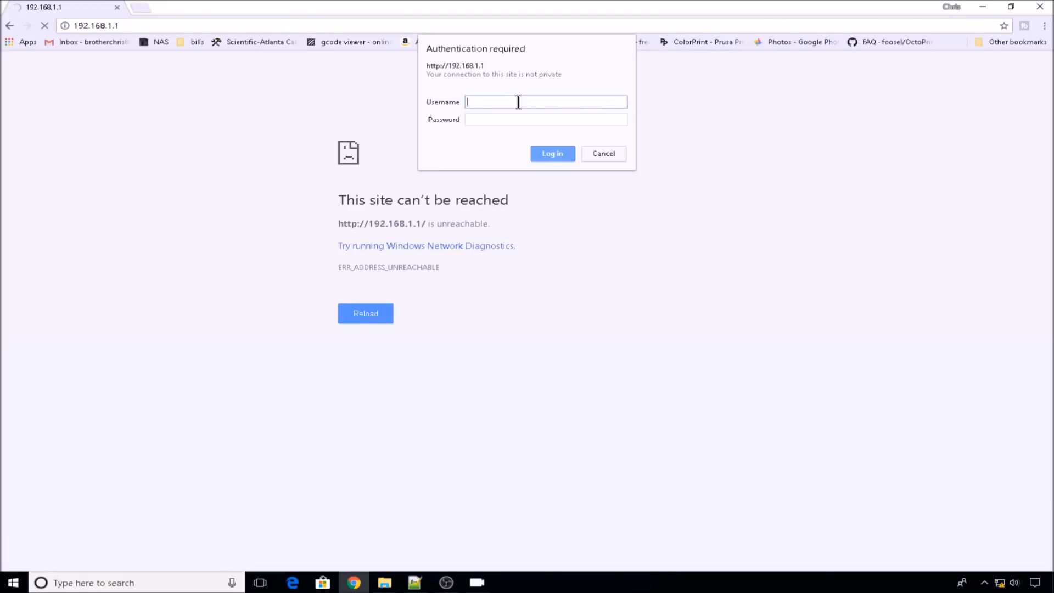
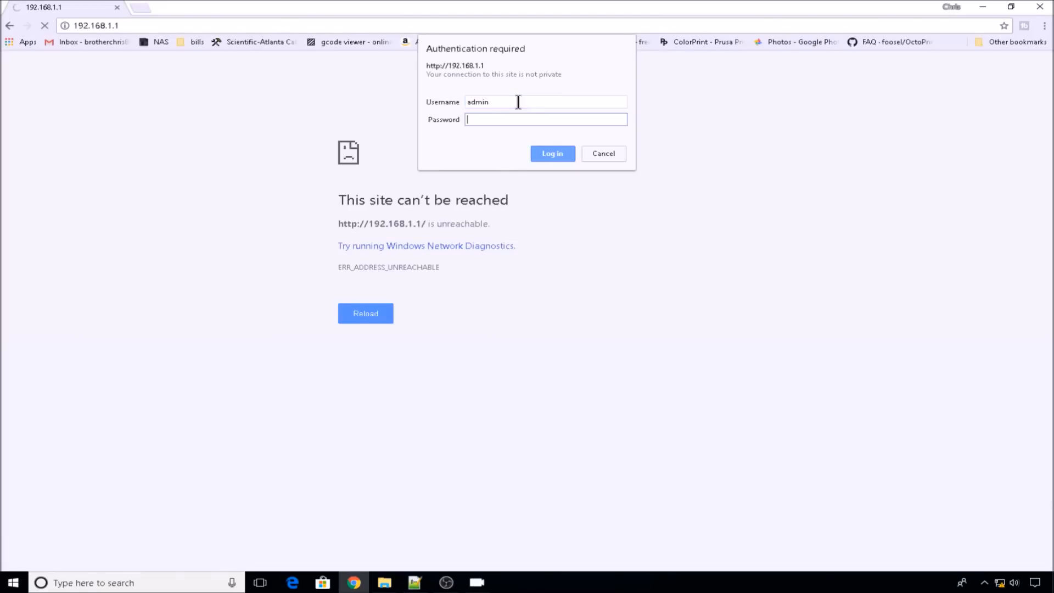
pyautogui.click(551, 153)
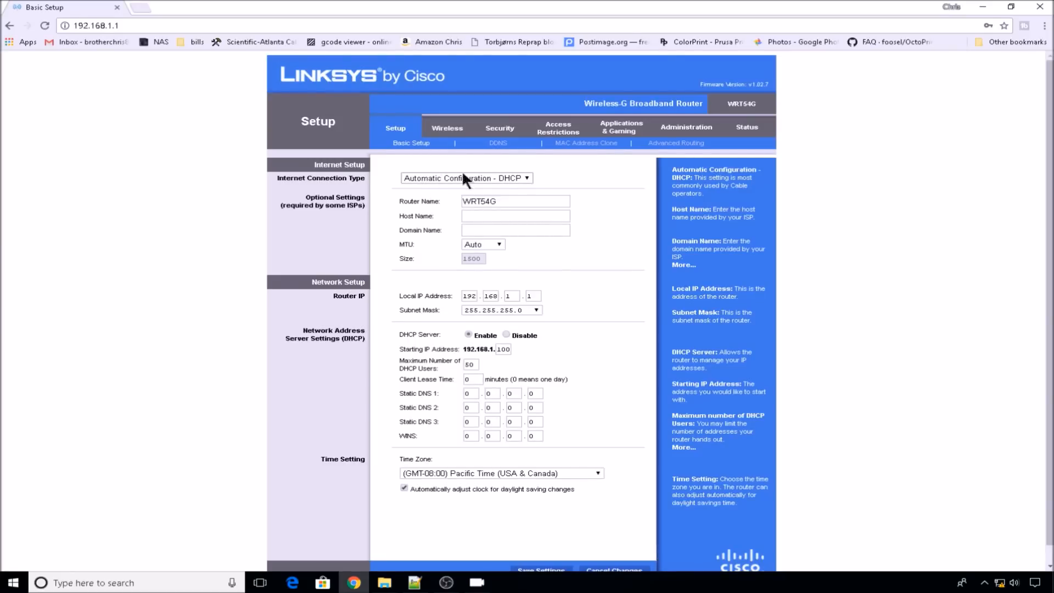
pyautogui.click(620, 127)
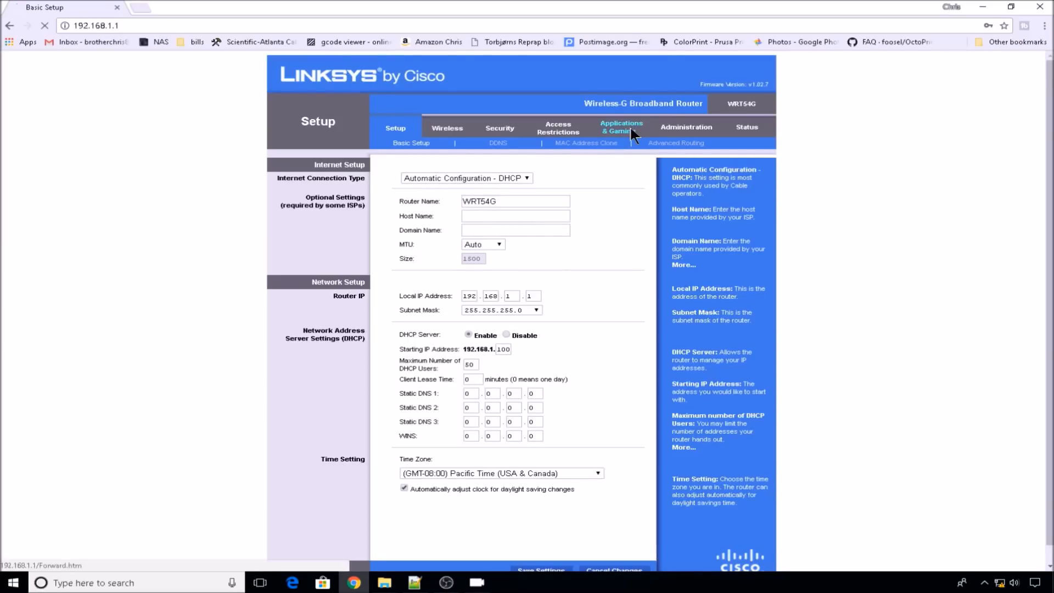
# Add enabled octoprint rows forwarding ports 80 and 5001 to 192.168.1.182
pyautogui.click(621, 126)
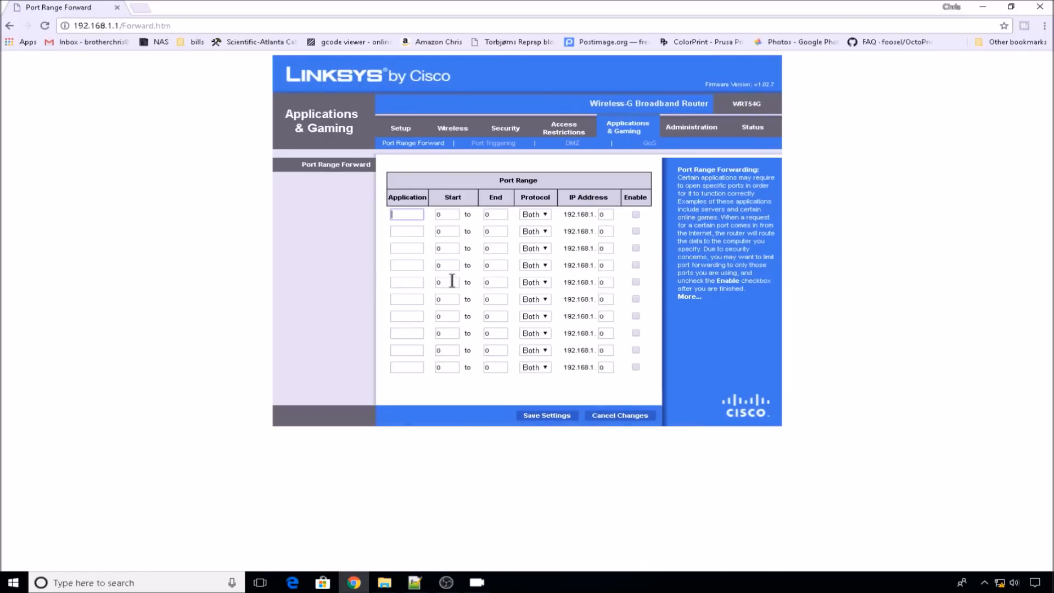
pyautogui.write('octopri')
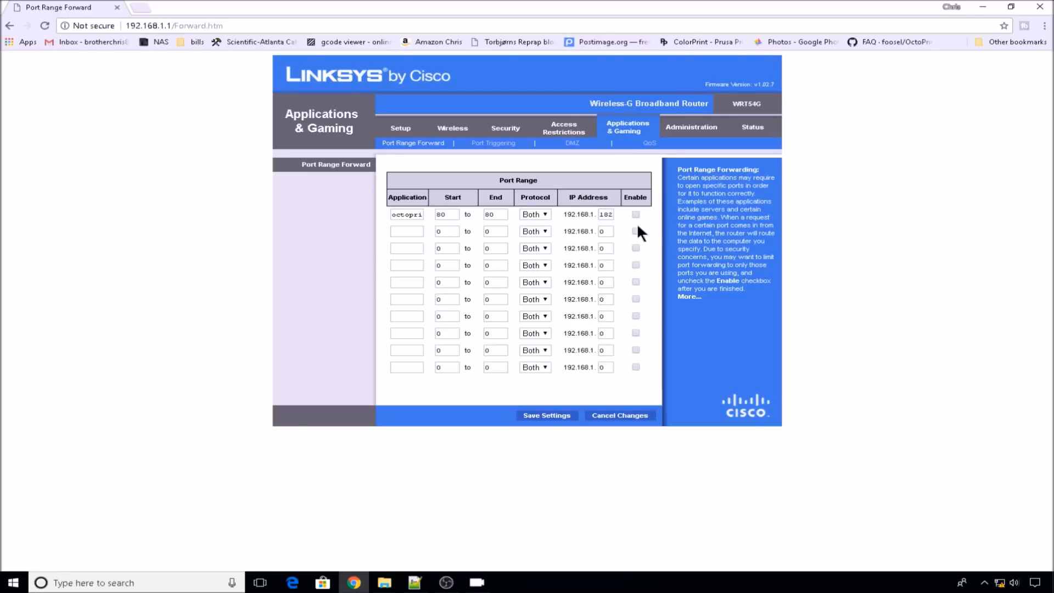
pyautogui.click(635, 214)
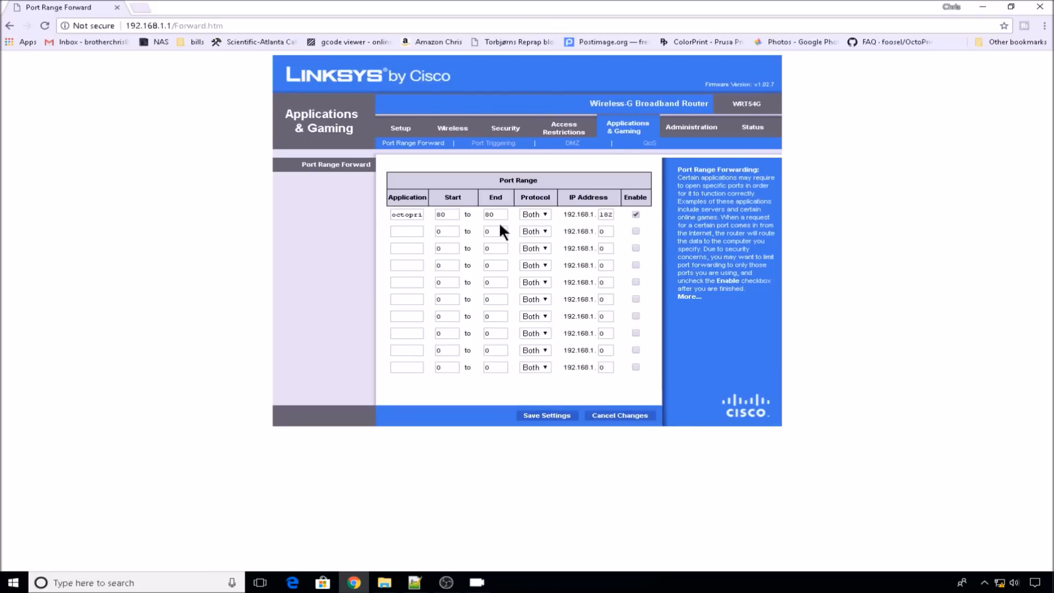
pyautogui.click(406, 232)
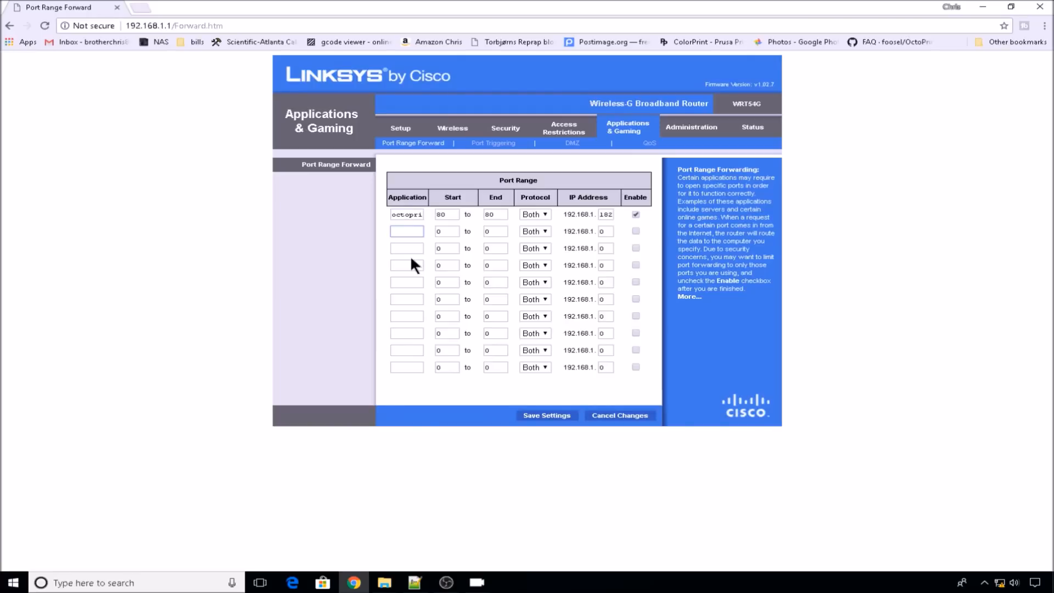
pyautogui.write('octopri')
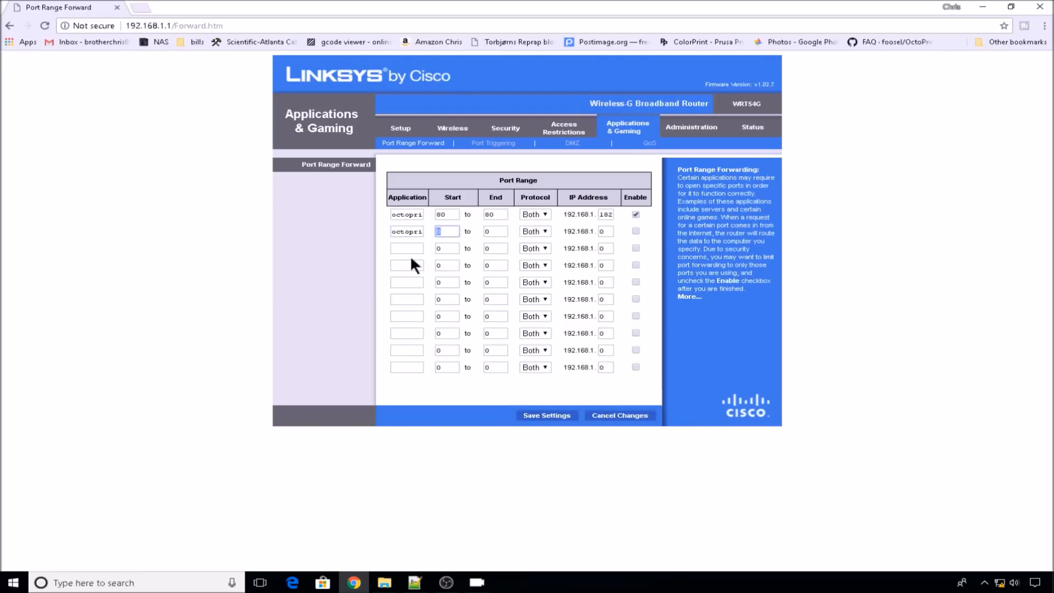
pyautogui.write('5001')
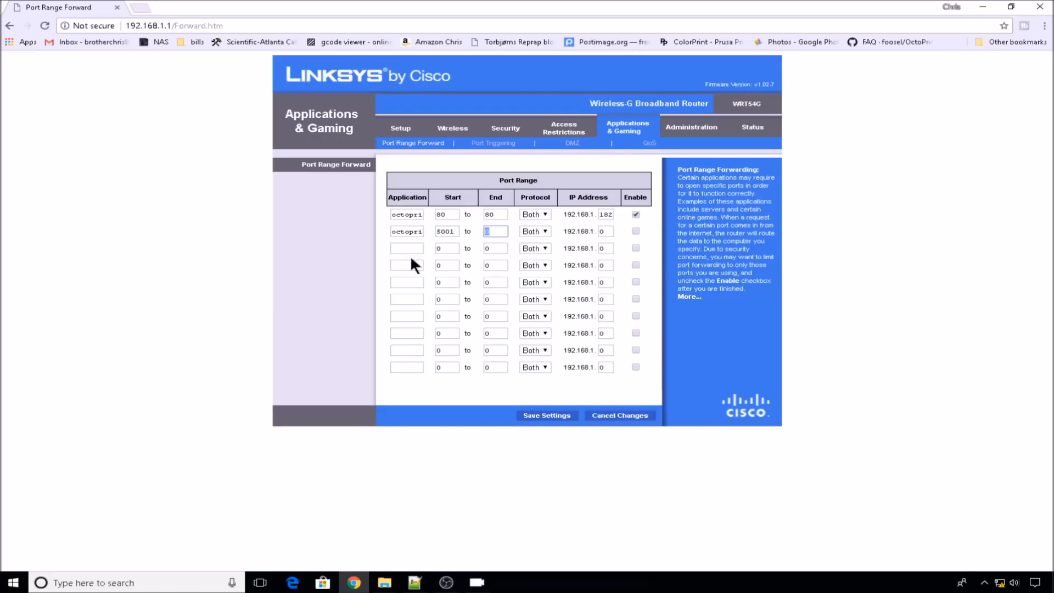
pyautogui.write('5001')
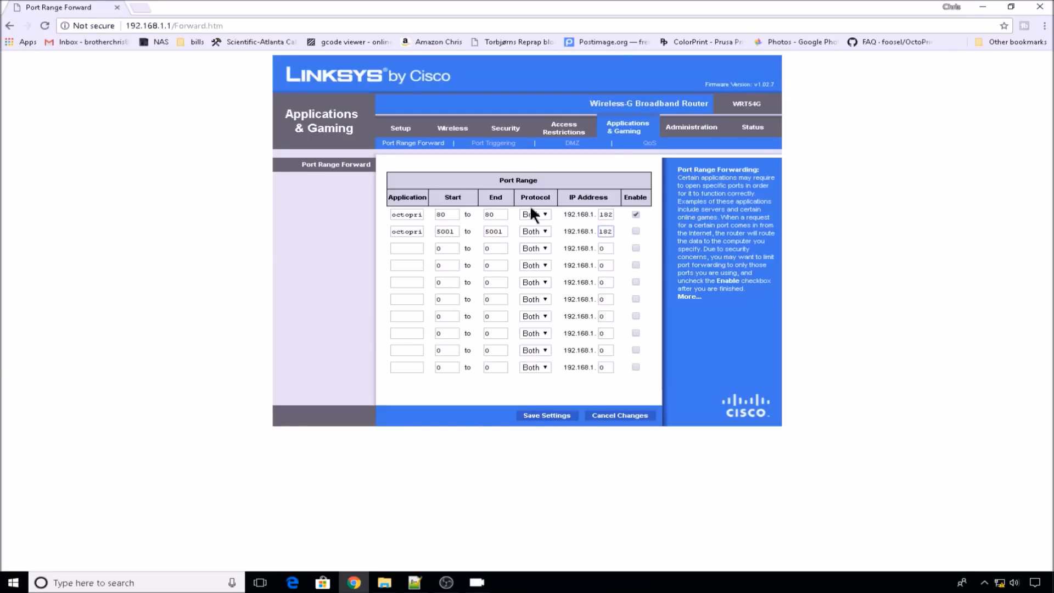
pyautogui.write('192.168.1.1')
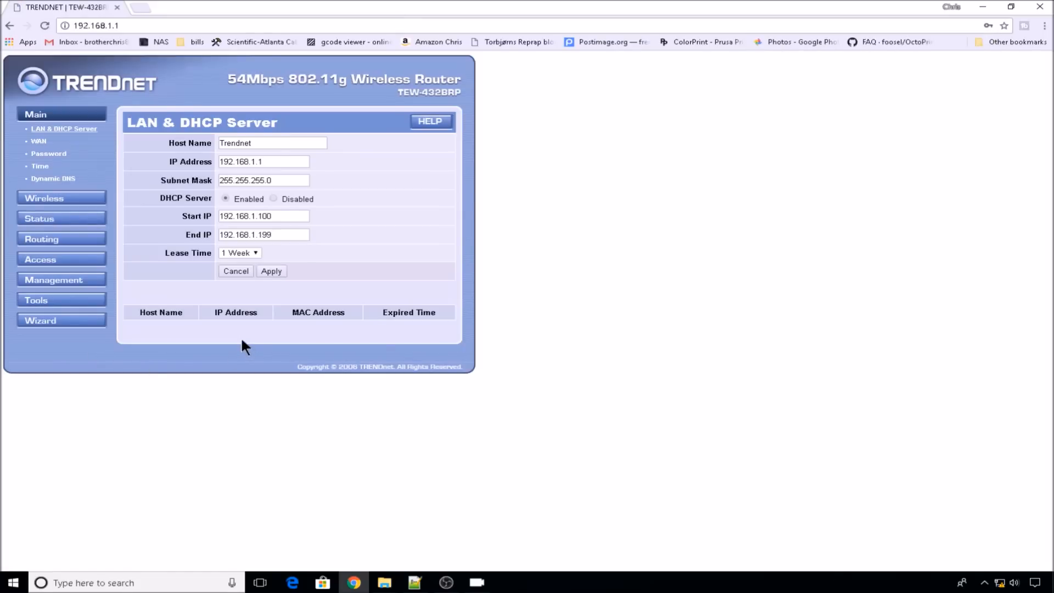
pyautogui.moveTo(79, 318)
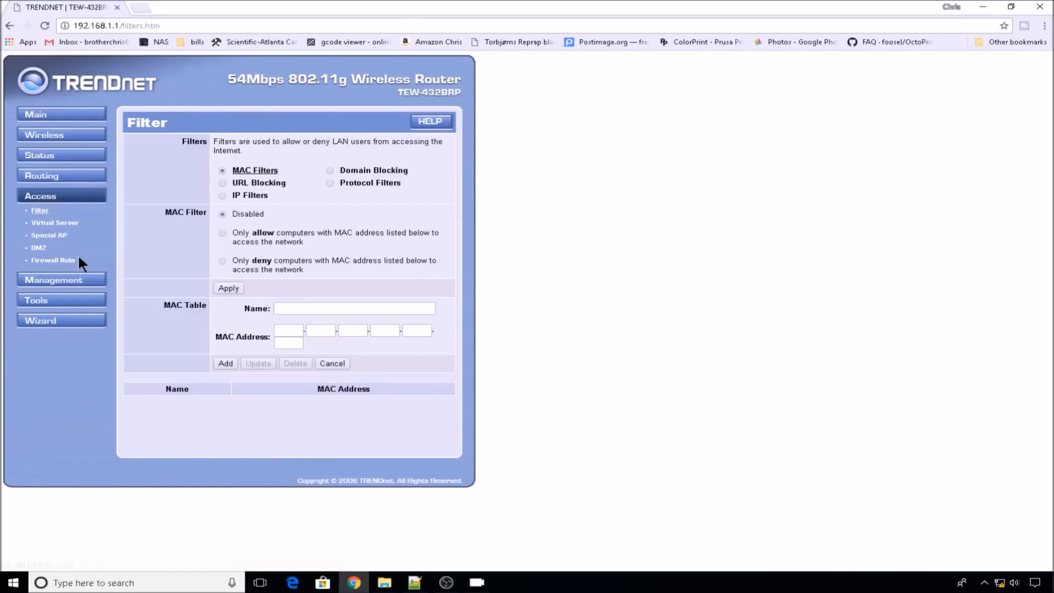
# Add enabled Octoprint virtual server: public 55000 to 192.168.1.182 port 80, then load 192.168.2.1
pyautogui.click(54, 223)
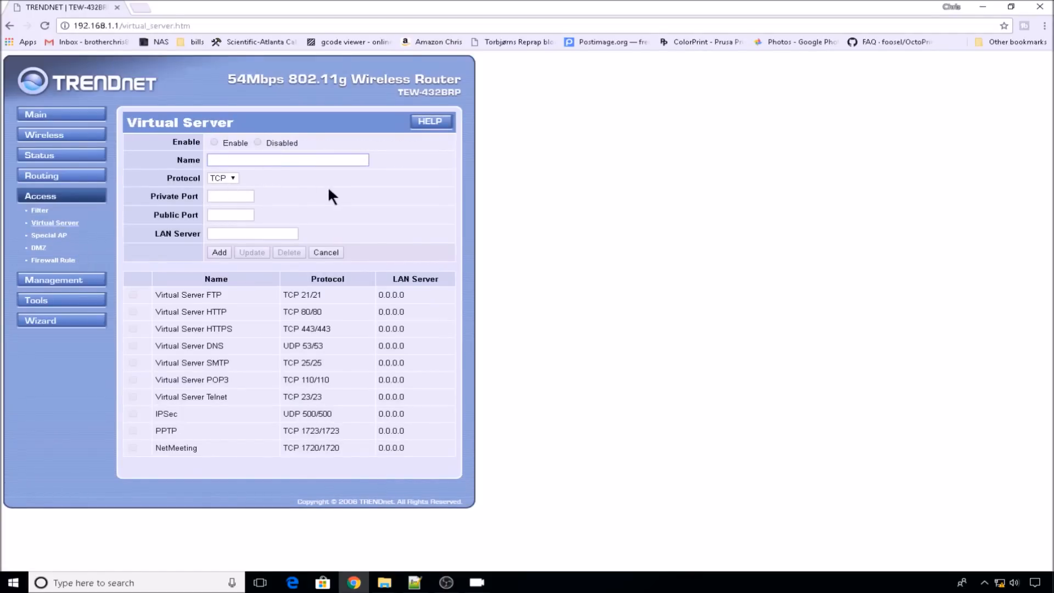
pyautogui.click(288, 160)
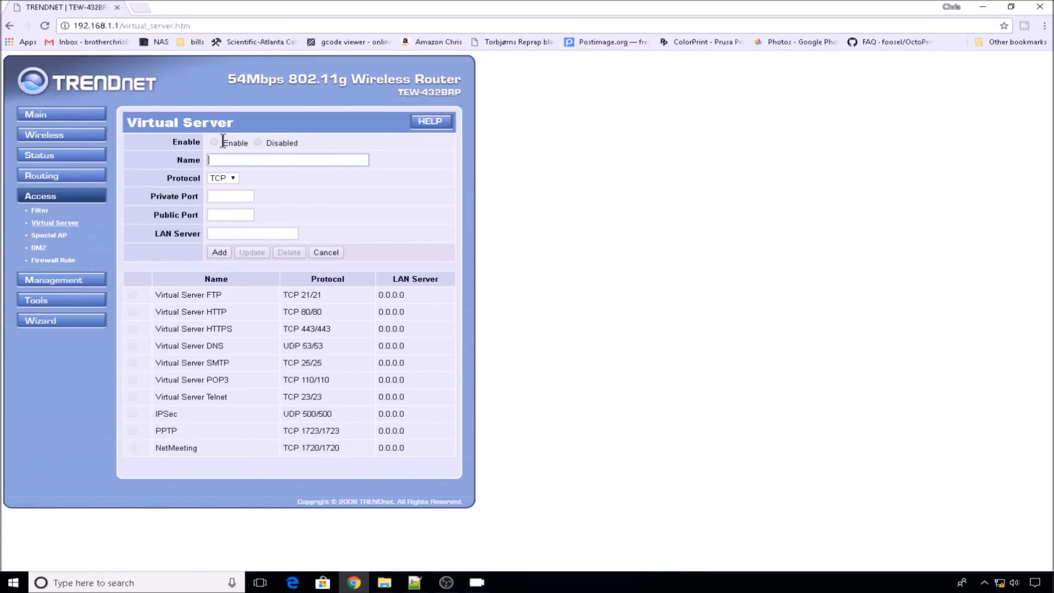
pyautogui.click(214, 143)
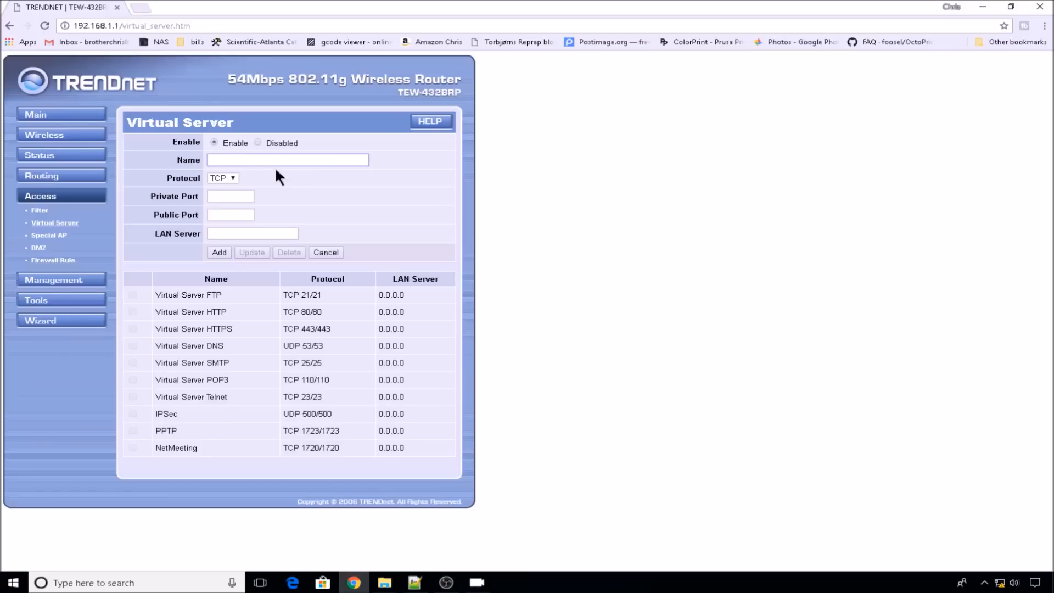
pyautogui.write('Octoprint')
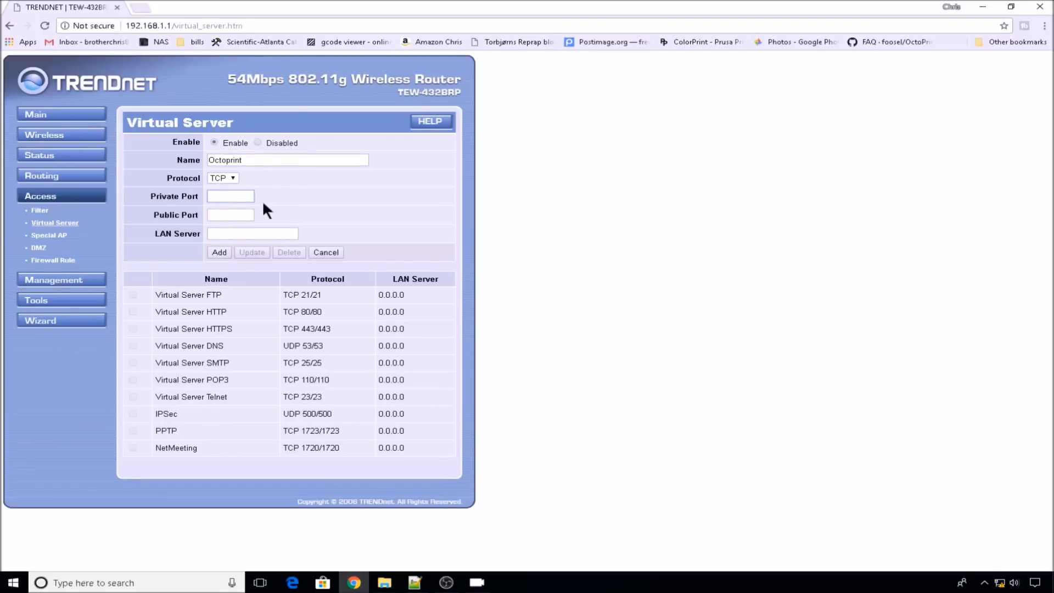
pyautogui.write('80')
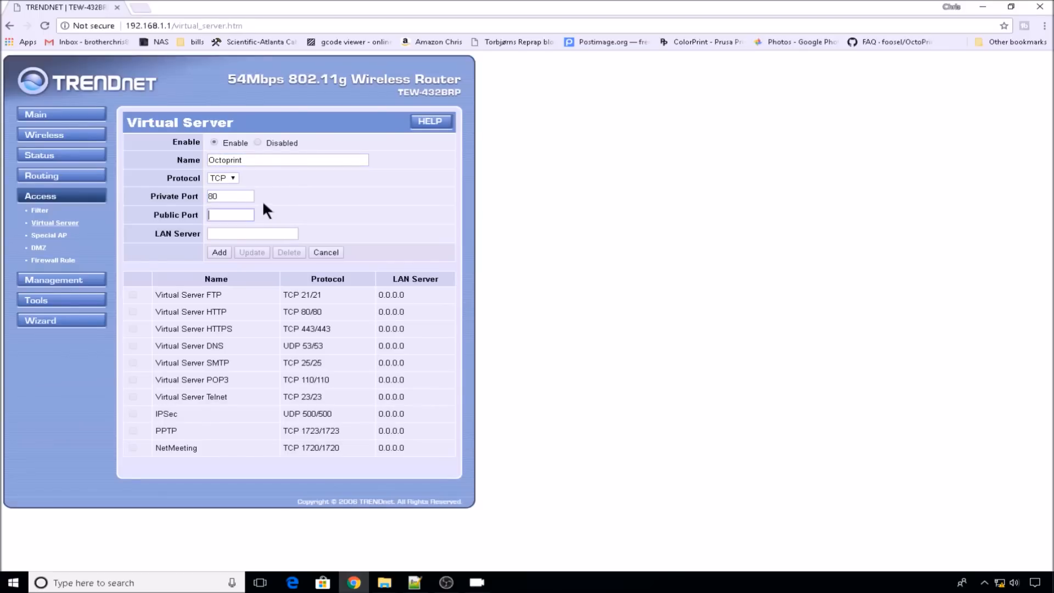
pyautogui.write('55000')
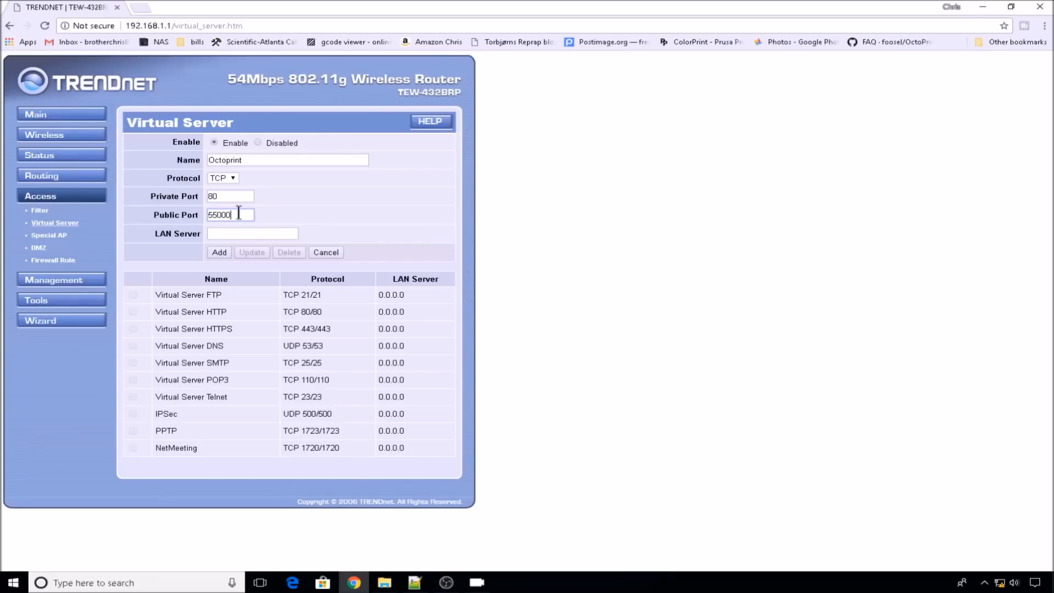
pyautogui.write('192.168.1.182')
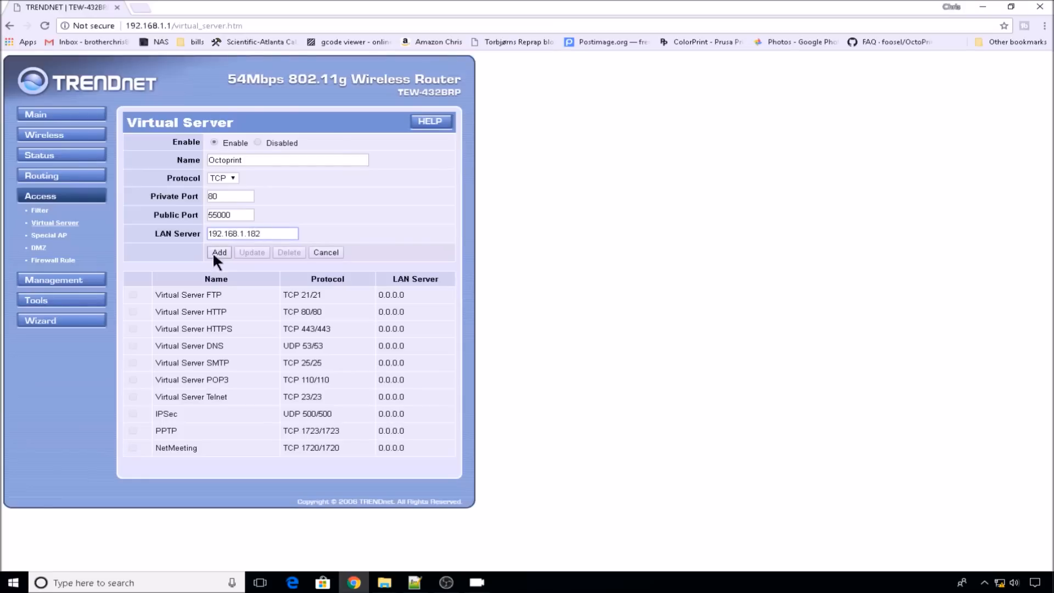
pyautogui.click(219, 252)
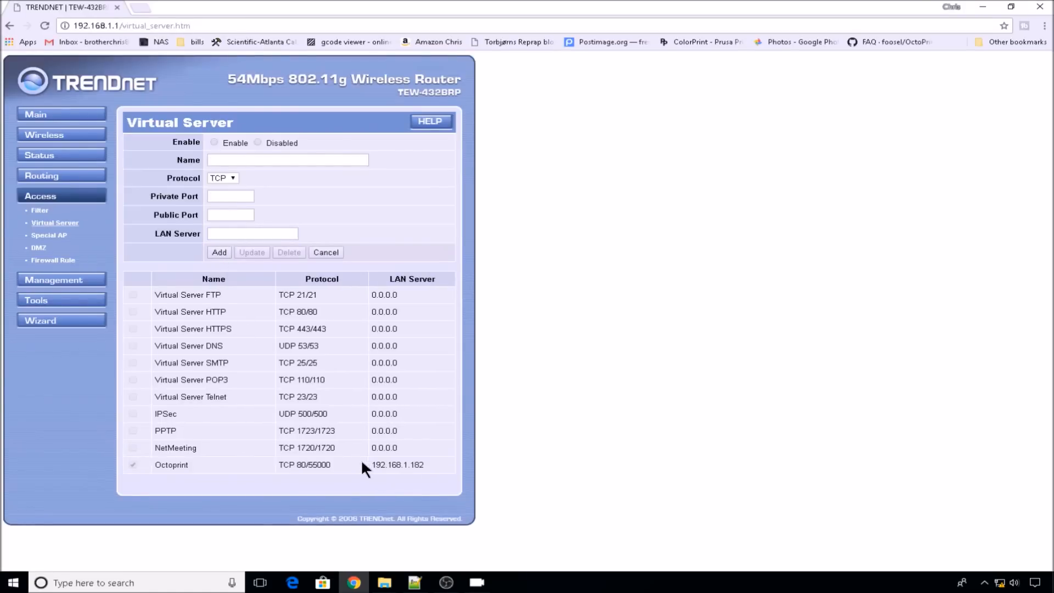
pyautogui.moveTo(225, 161)
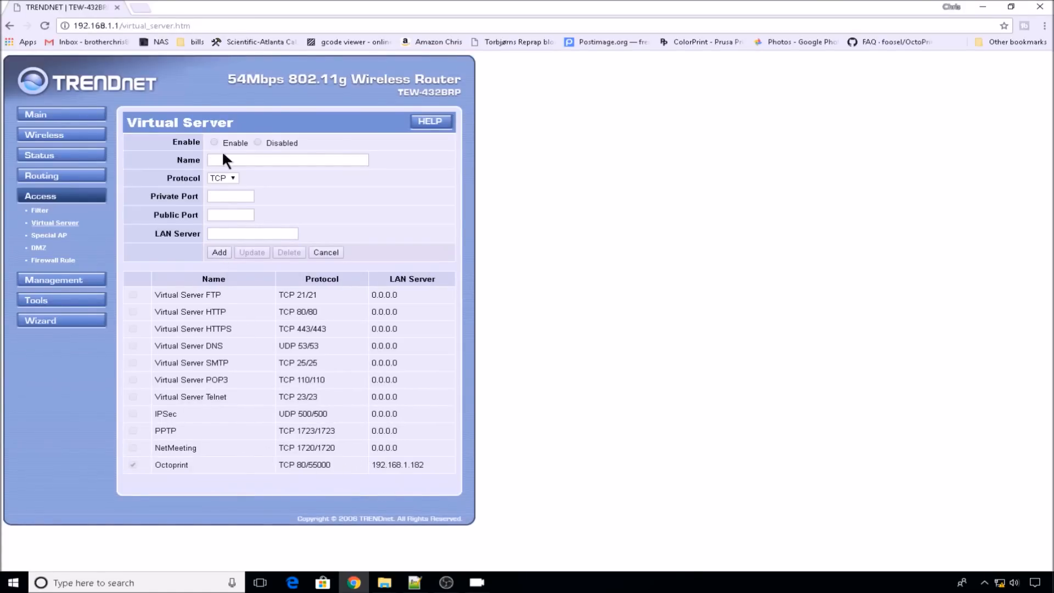
pyautogui.click(231, 215)
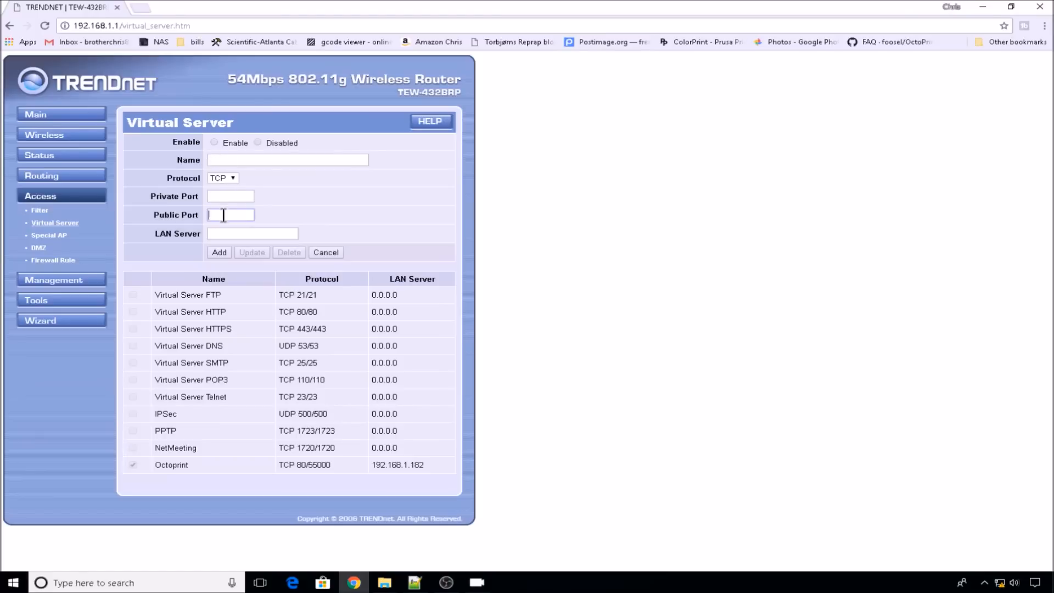
pyautogui.write('192.168.2.1')
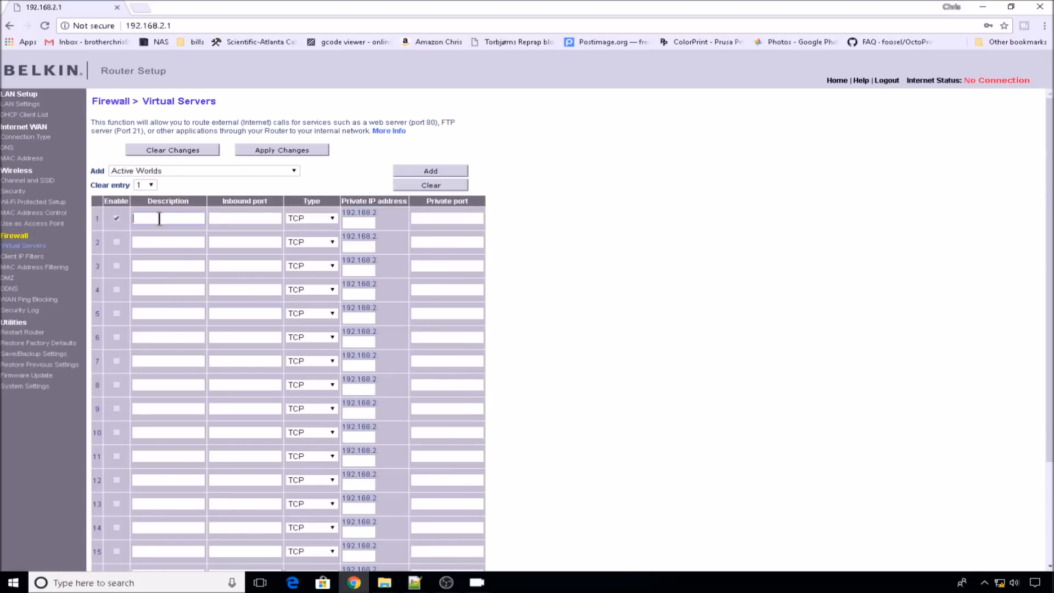
# Fill virtual server row 1 with octoprint, inbound port 55000, IP 192.168.2.182, private port 80
pyautogui.write('octoprint')
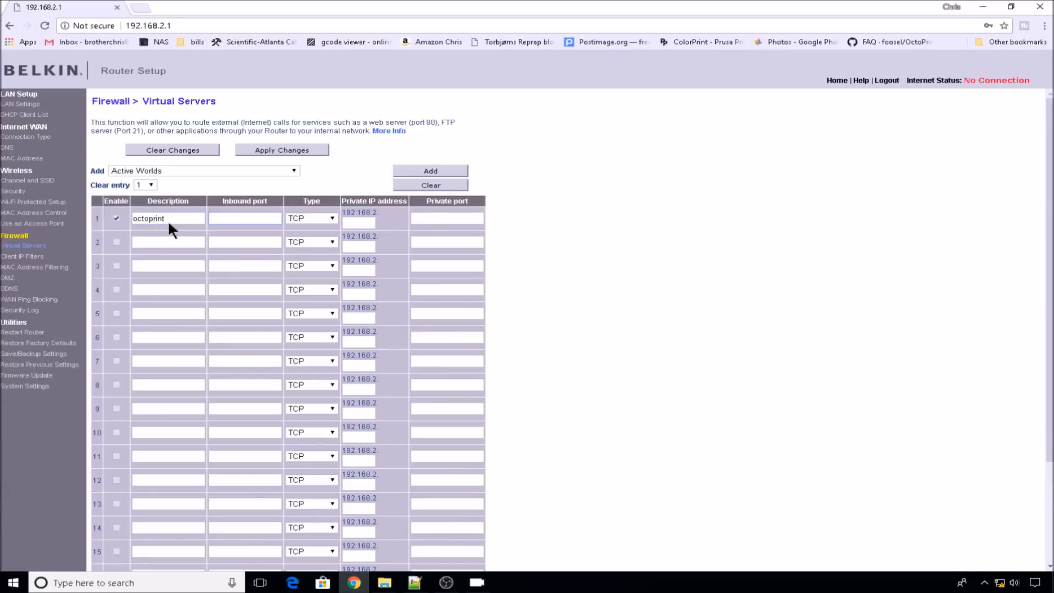
pyautogui.write('55000')
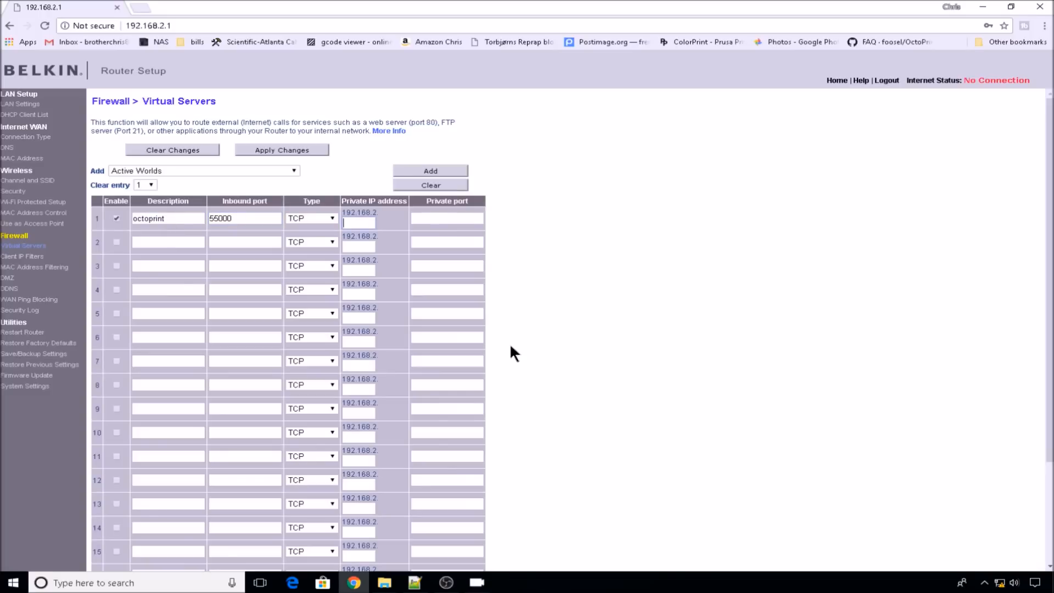
pyautogui.write('182')
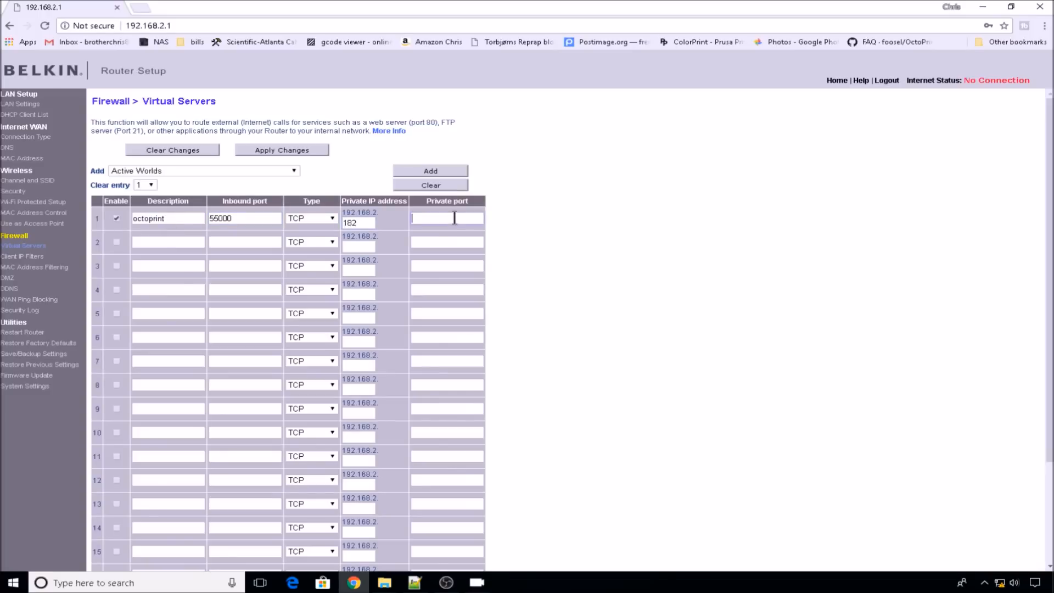
pyautogui.write('80')
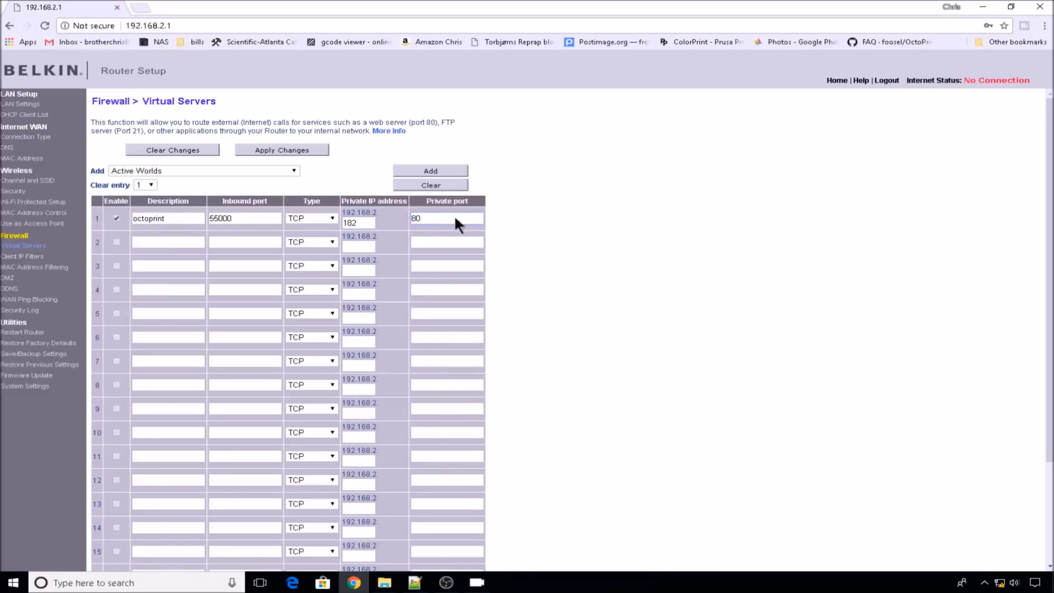